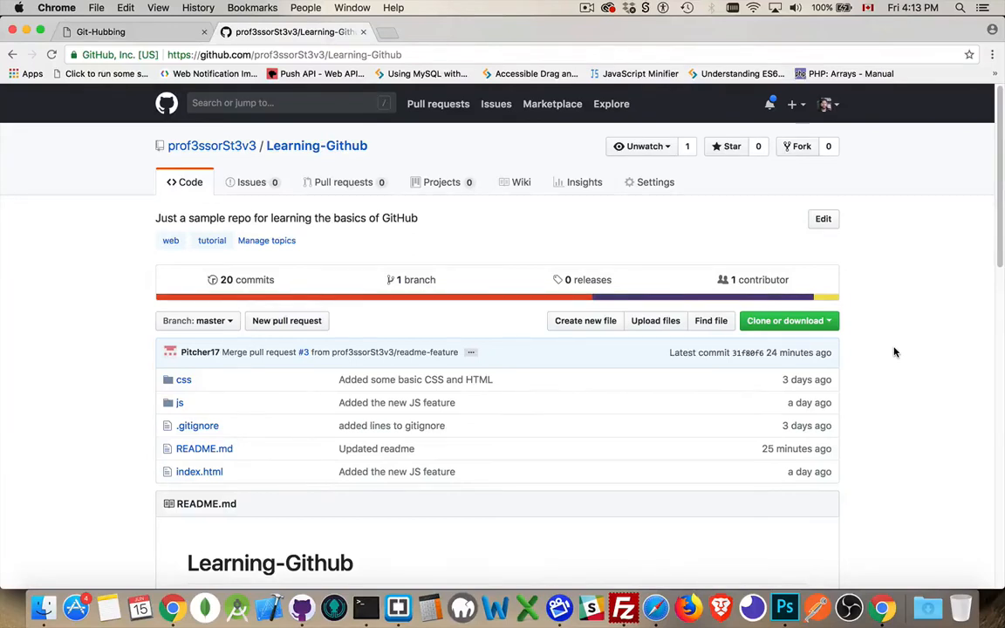
mouse_move(270, 411)
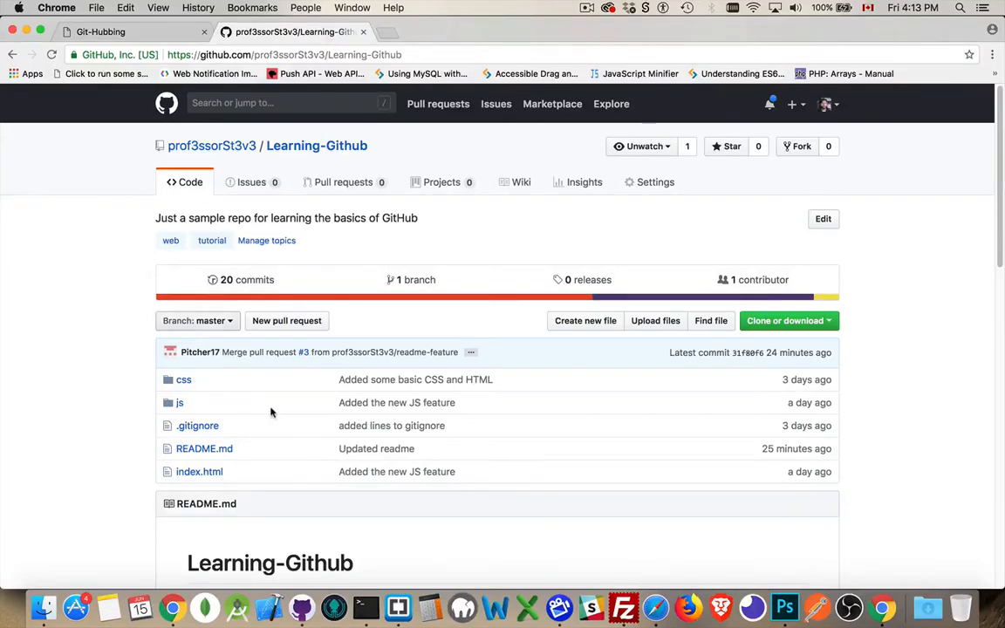
mouse_move(405, 148)
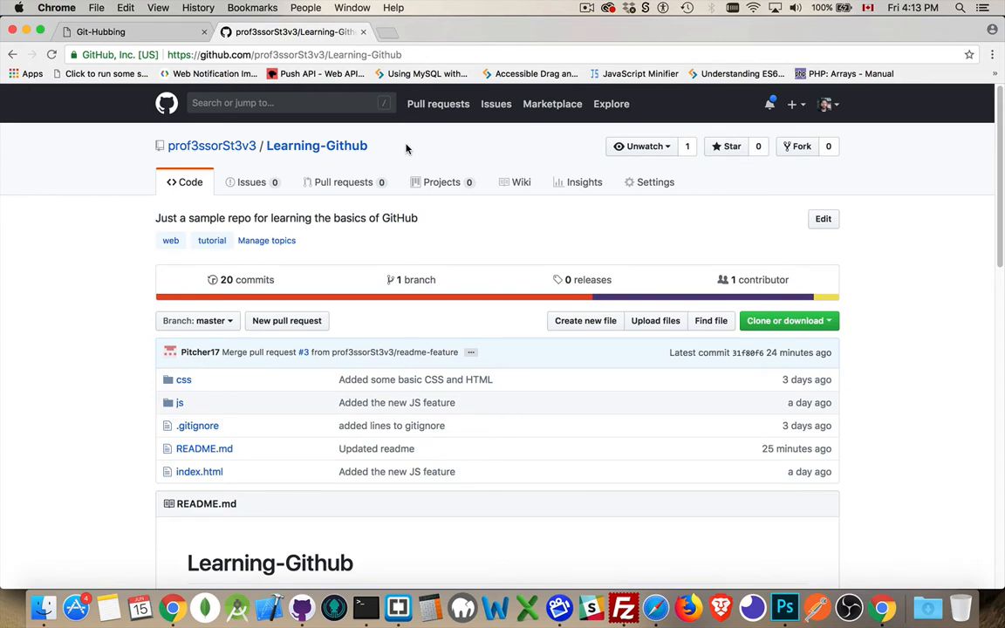
- Go to the Learning-Github repository's Wiki and begin its first page, titled Home
scroll(down, 3)
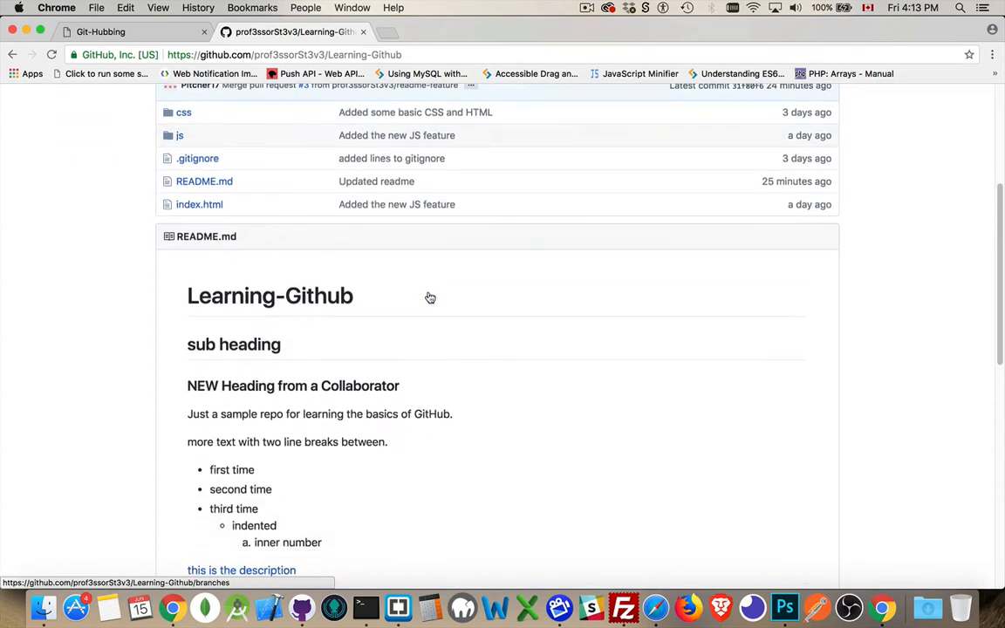
scroll(up, 3)
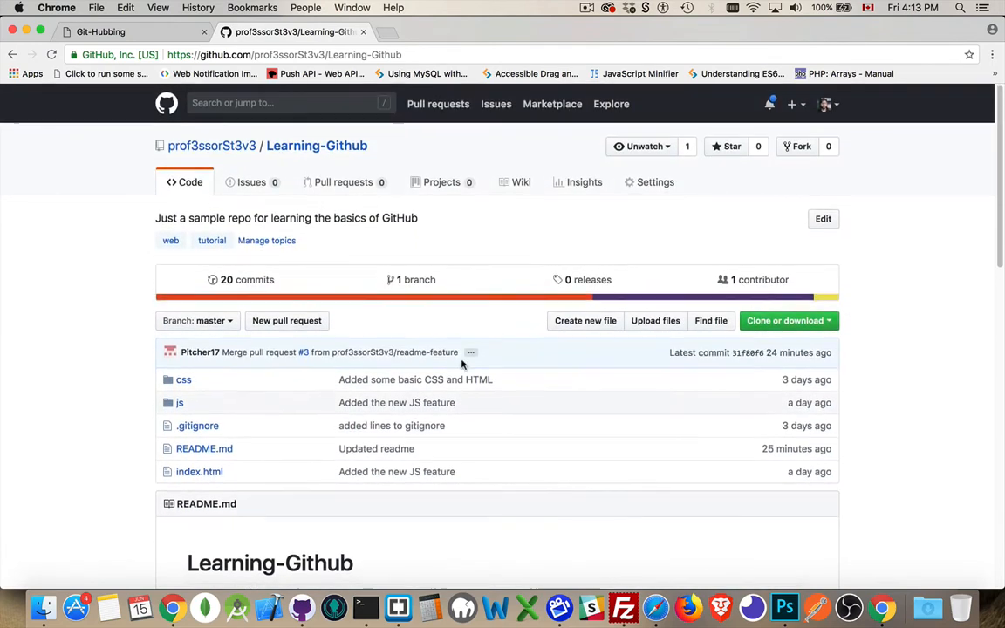
mouse_move(489, 253)
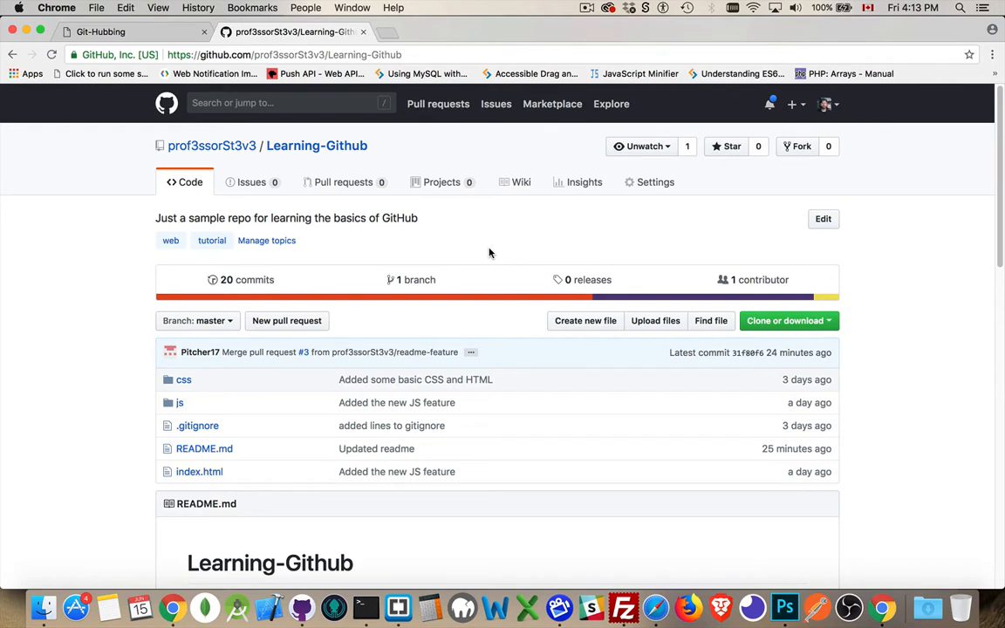
mouse_move(520, 181)
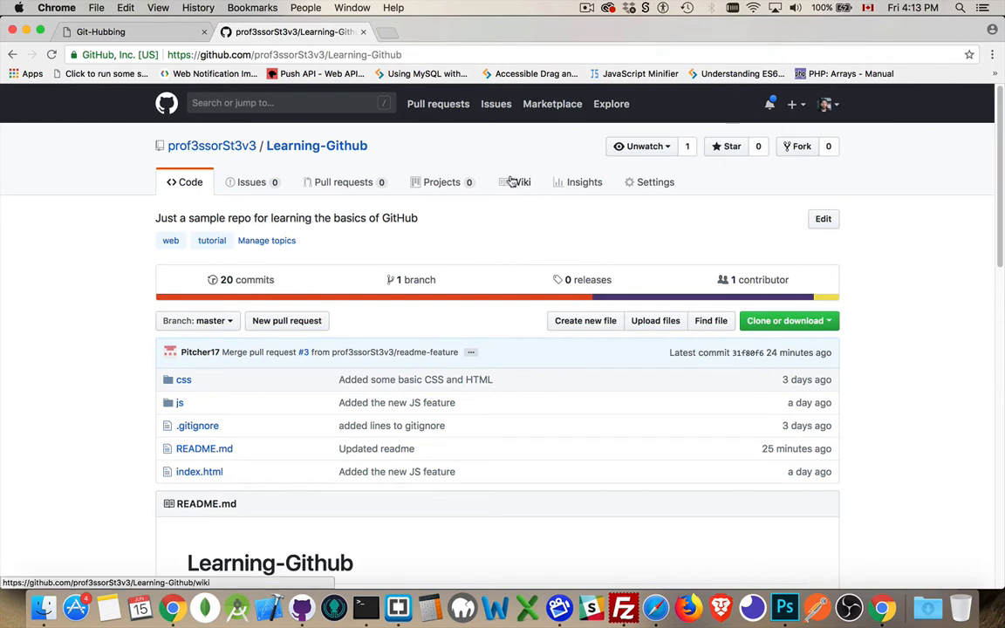
click(520, 181)
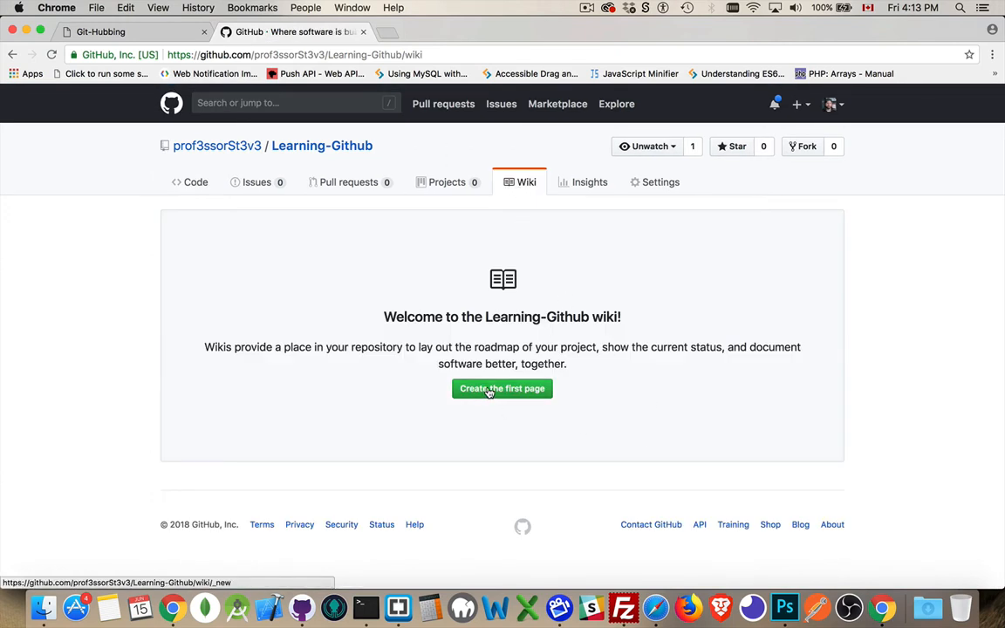
click(503, 388)
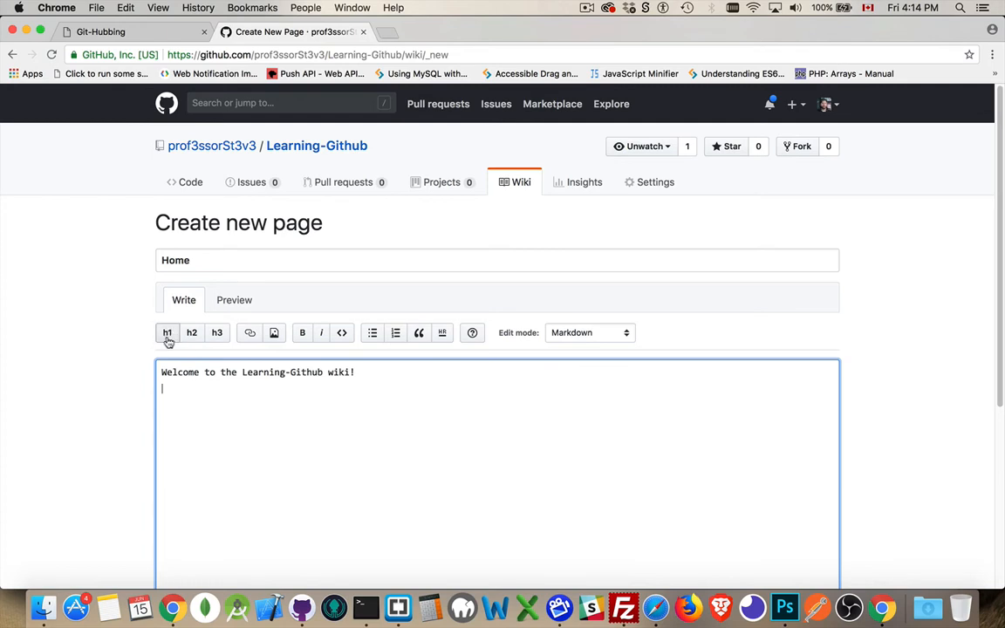
- Start a new line with a '#' heading marker and keep Markdown as the edit mode
click(168, 332)
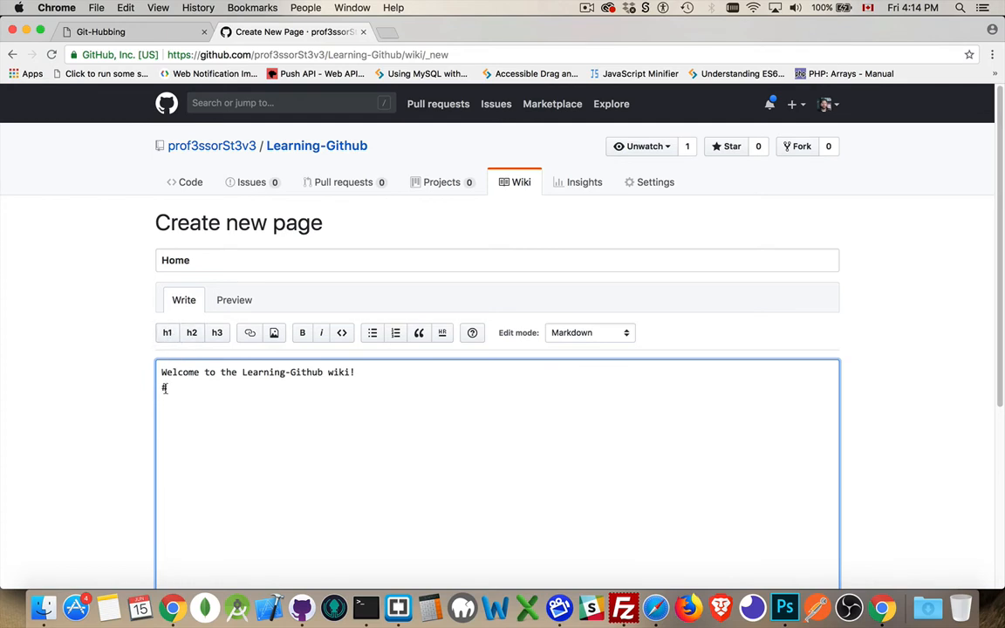
click(589, 331)
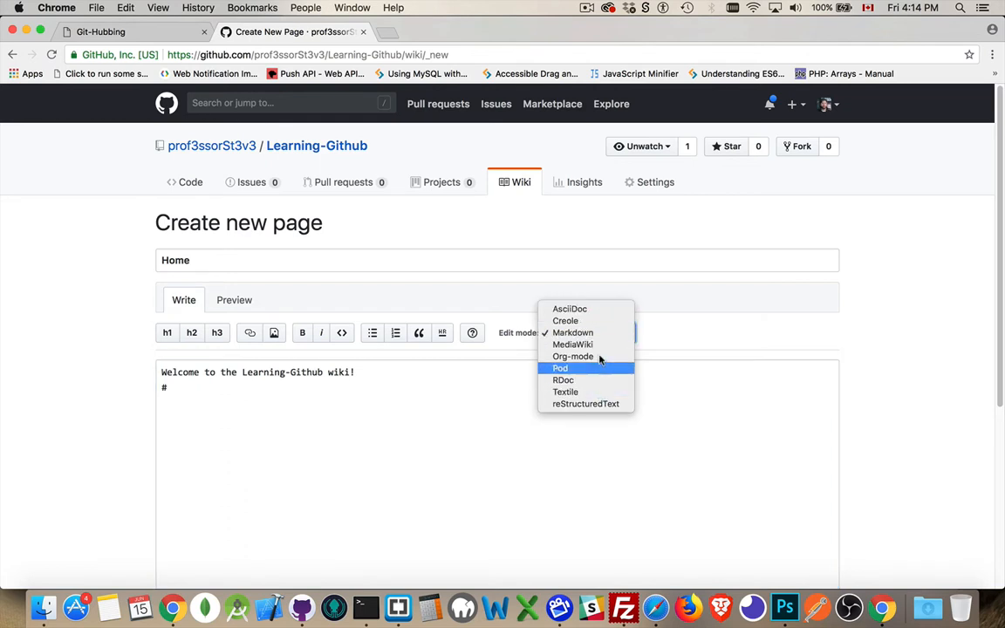
click(572, 331)
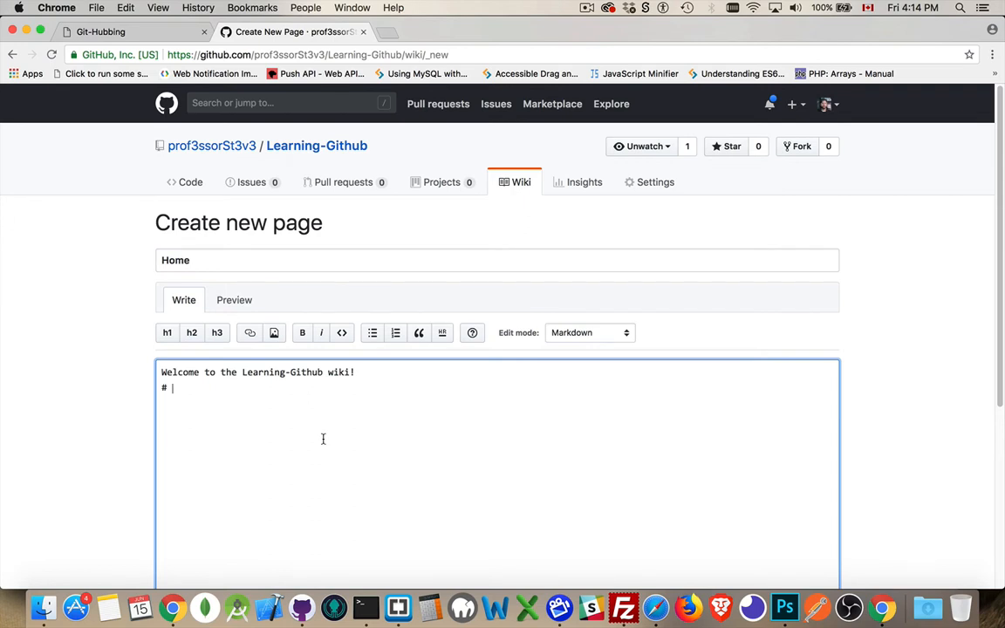
- Write '# Sample Home Page' and 'General information about our project.' as the Home body
text(Sample Home Page)
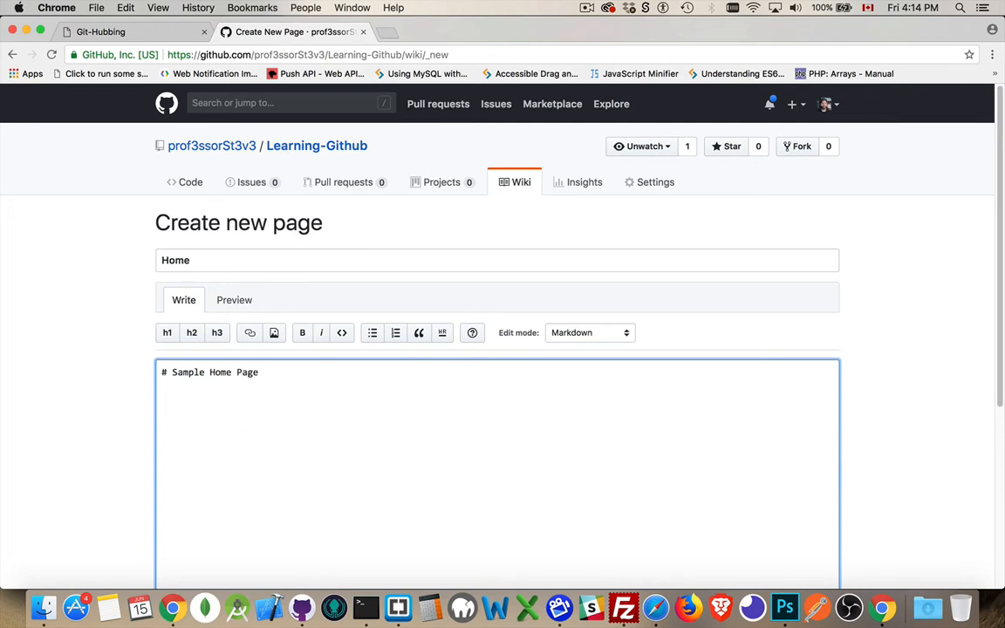
text(General)
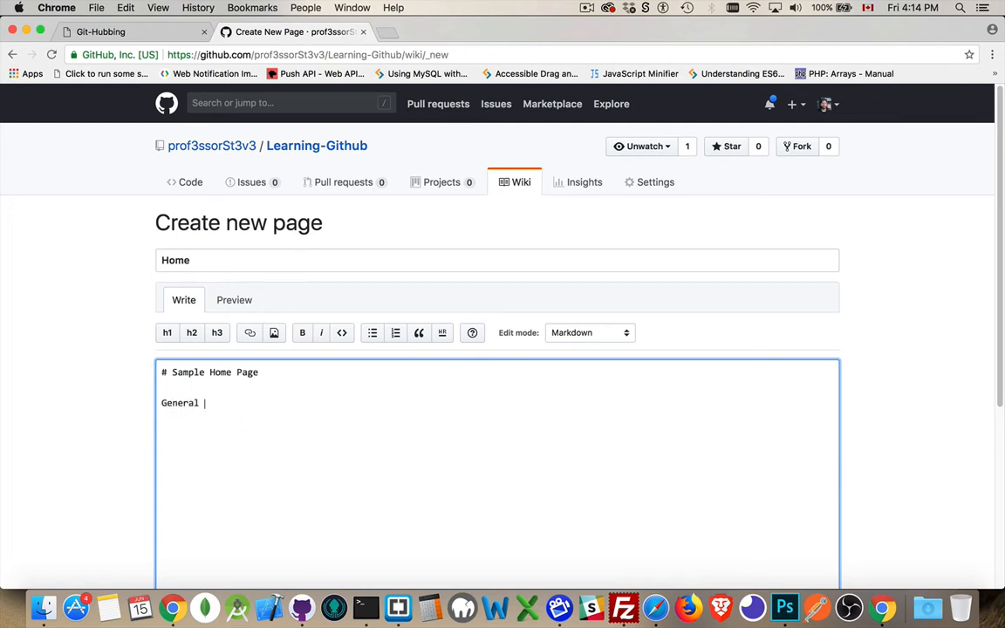
text(information about)
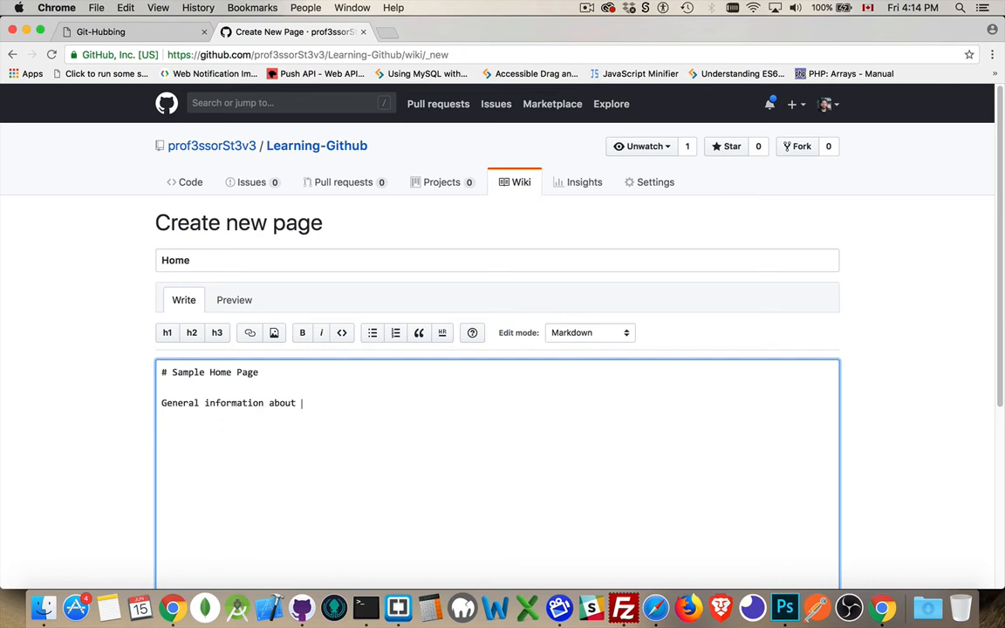
text(our projec)
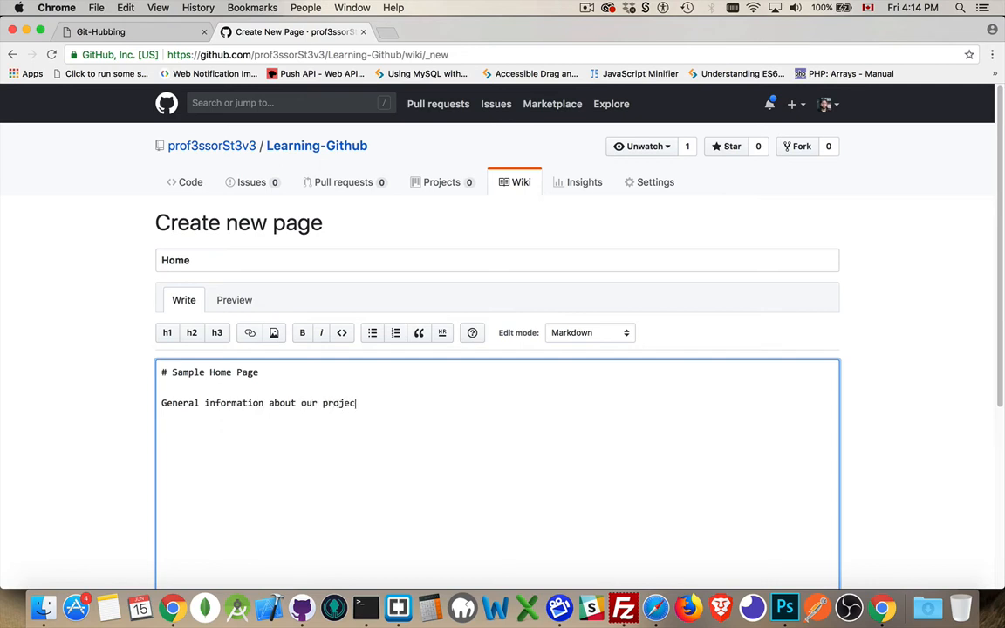
scroll(down, 3)
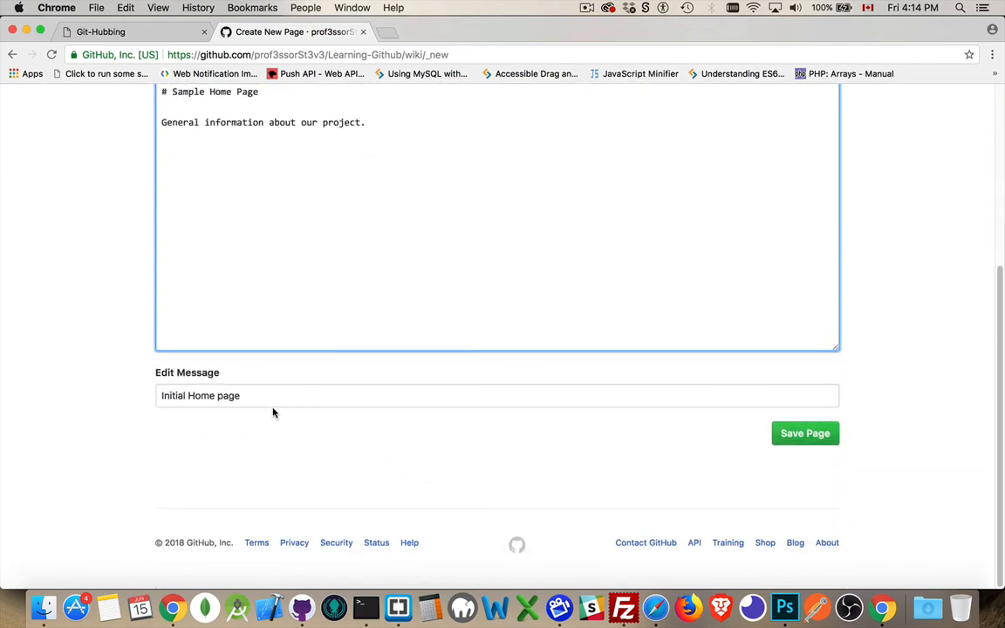
- Save the Home page with the edit message 'Initial Home page'
click(201, 394)
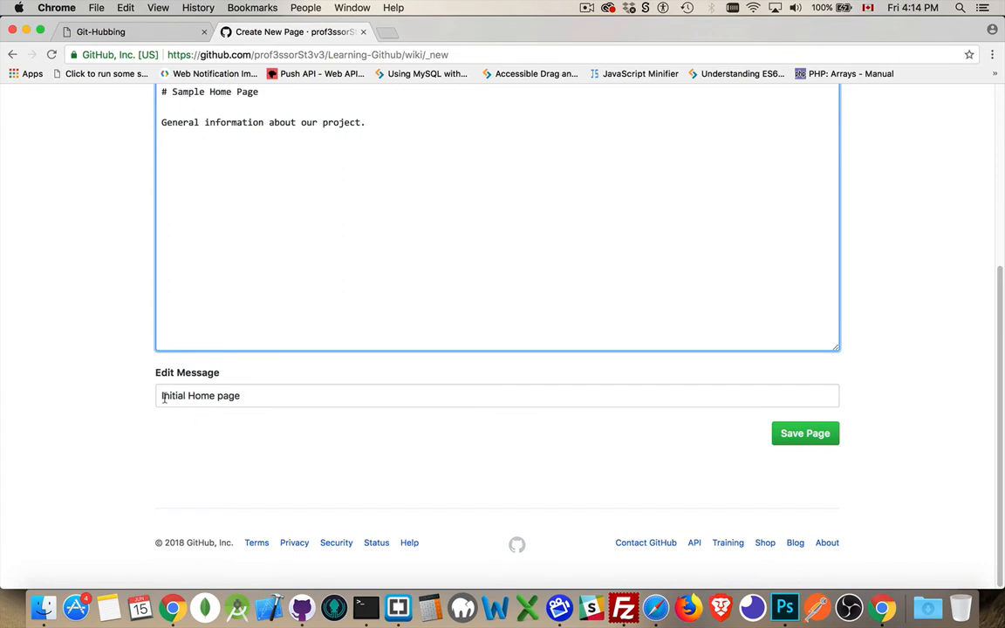
mouse_move(276, 394)
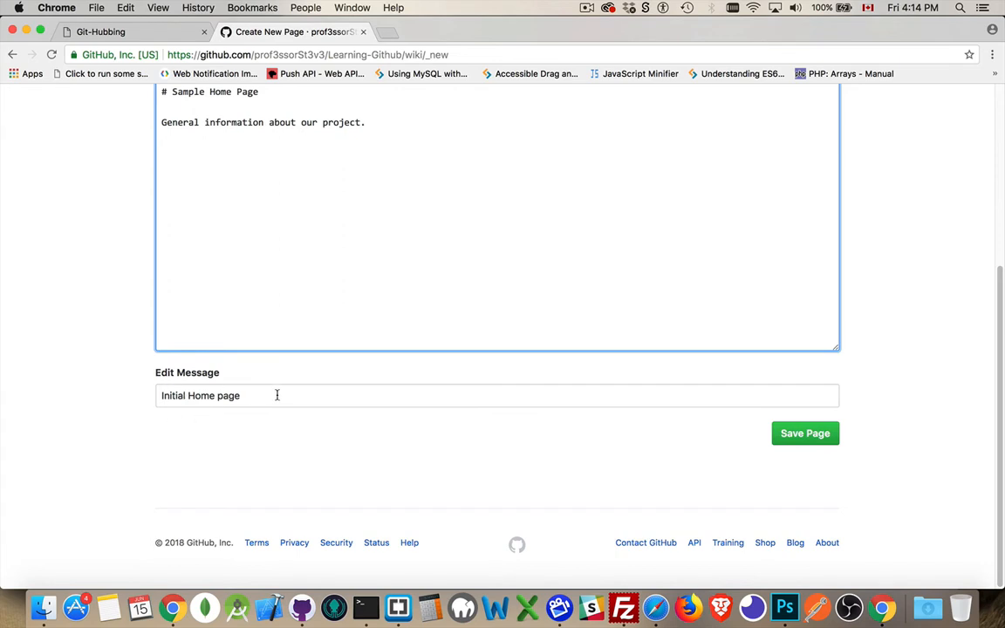
mouse_move(281, 426)
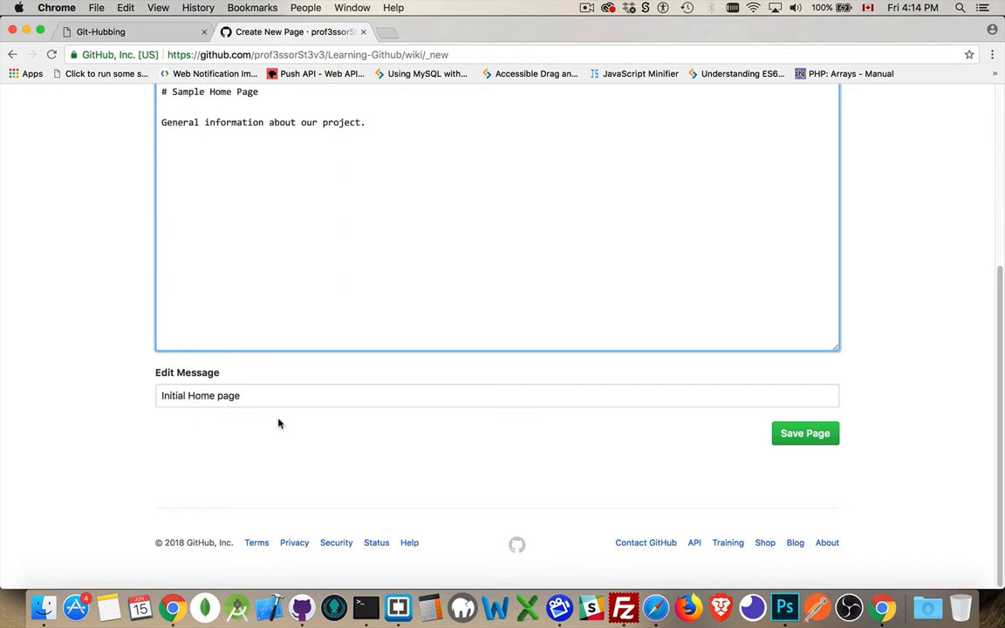
mouse_move(279, 436)
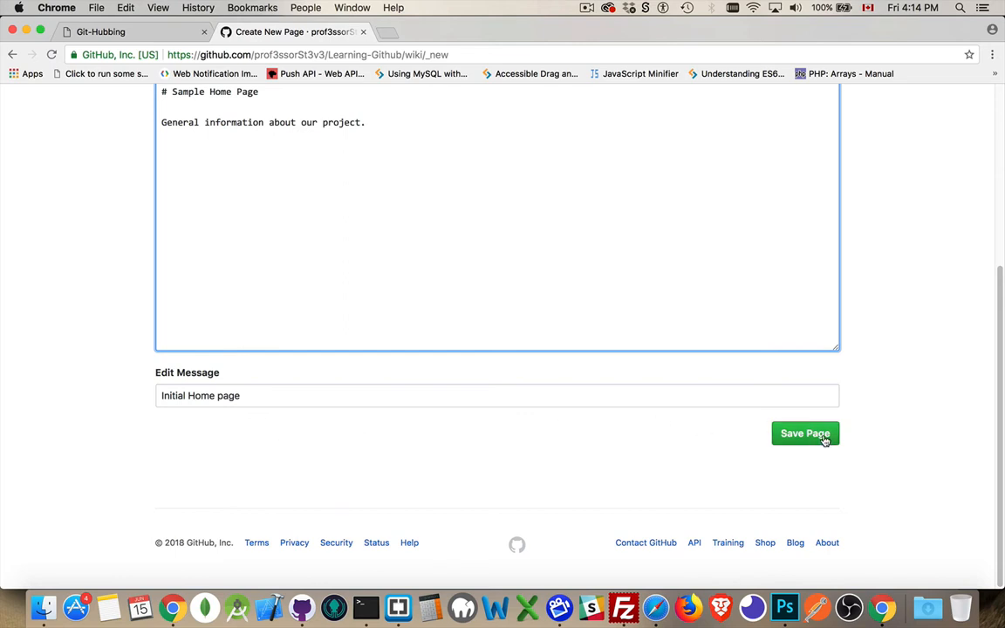
click(804, 433)
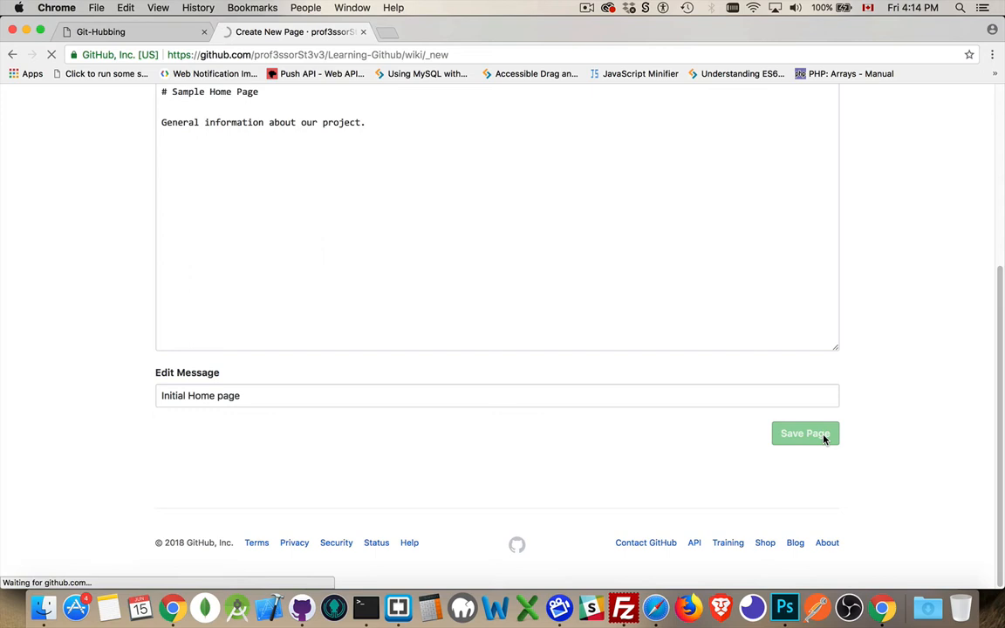
- With the Home page saved, begin adding a custom footer to the wiki
click(805, 432)
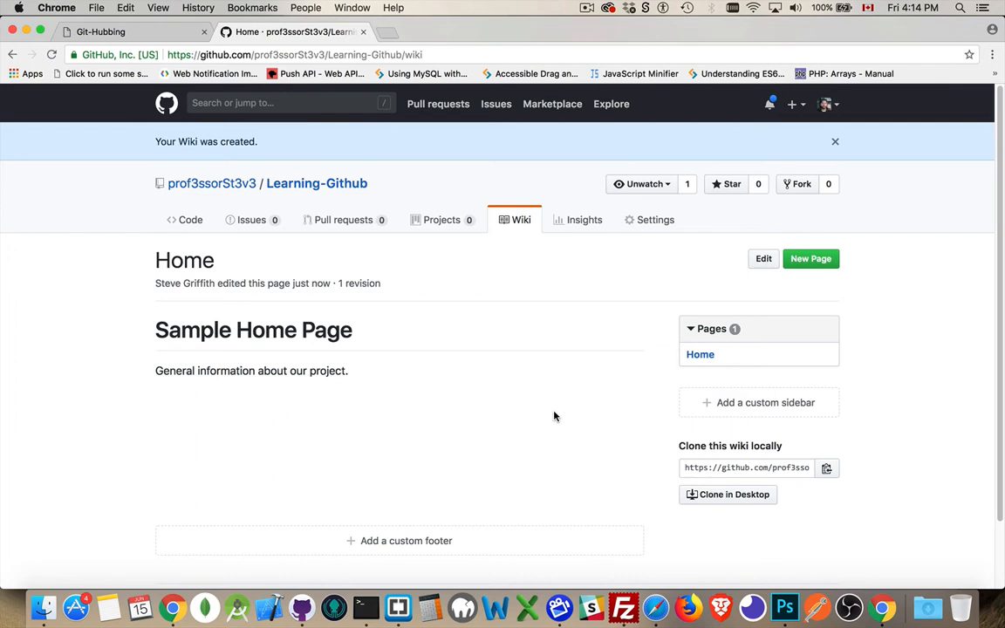
mouse_move(772, 284)
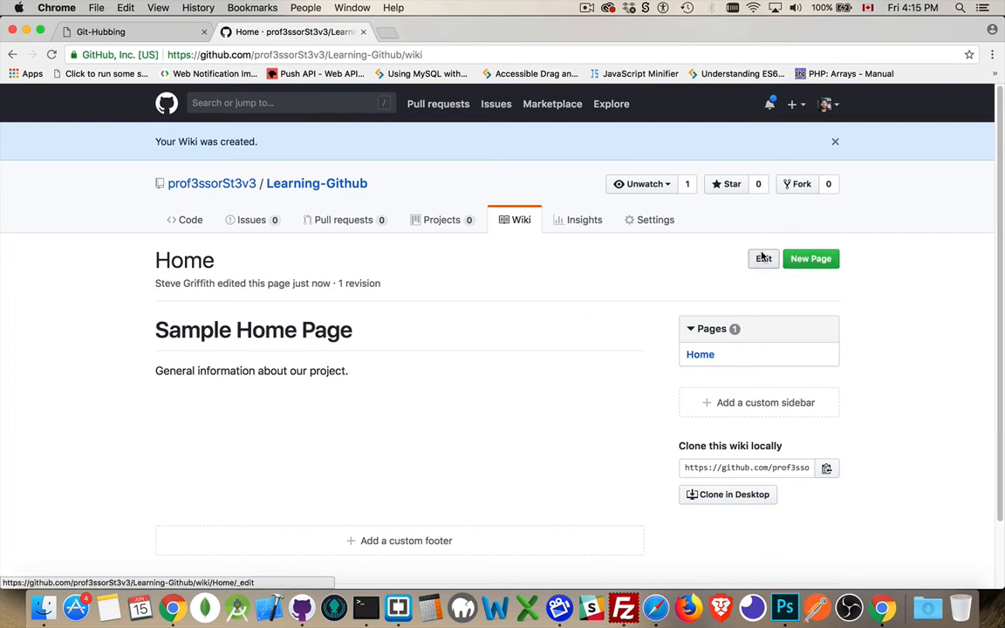
mouse_move(422, 380)
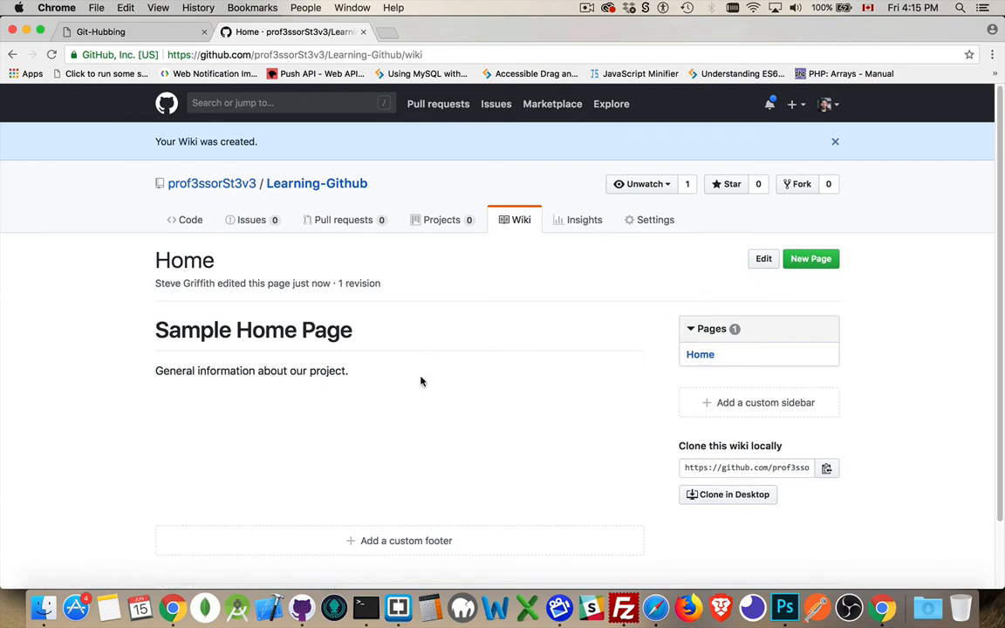
mouse_move(810, 258)
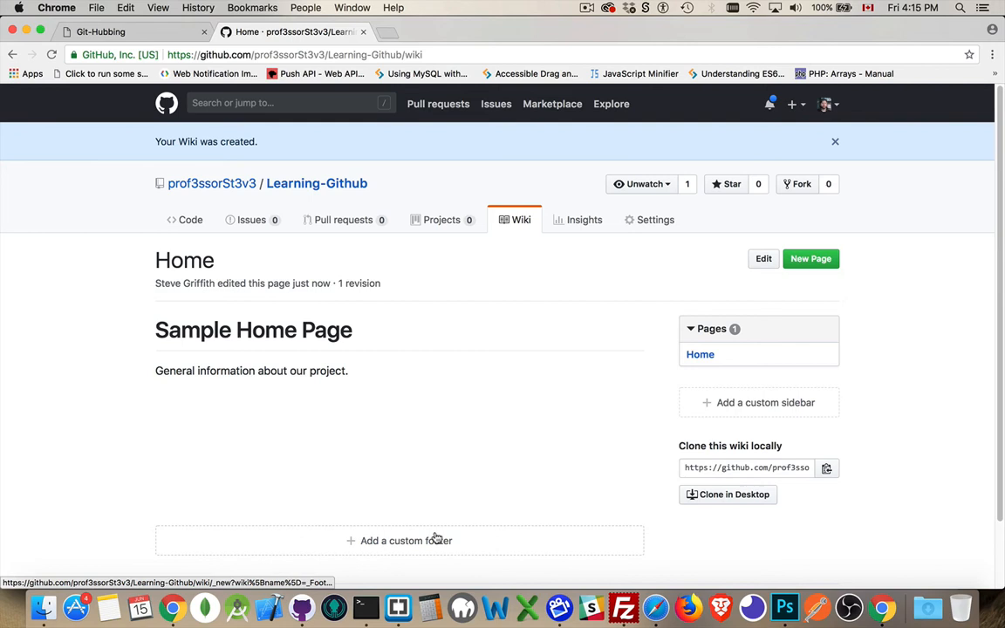
mouse_move(450, 500)
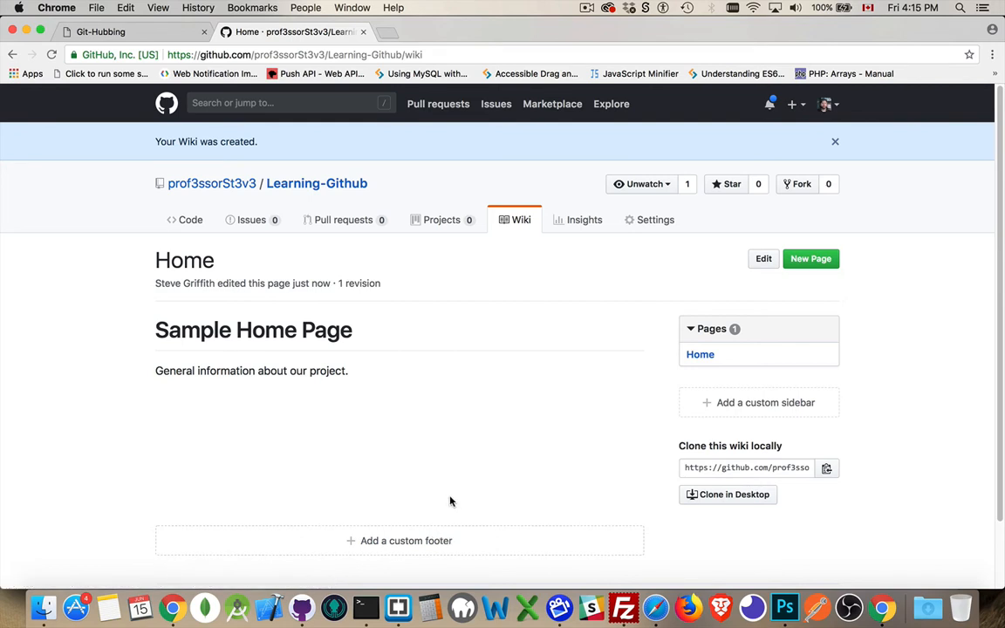
mouse_move(407, 540)
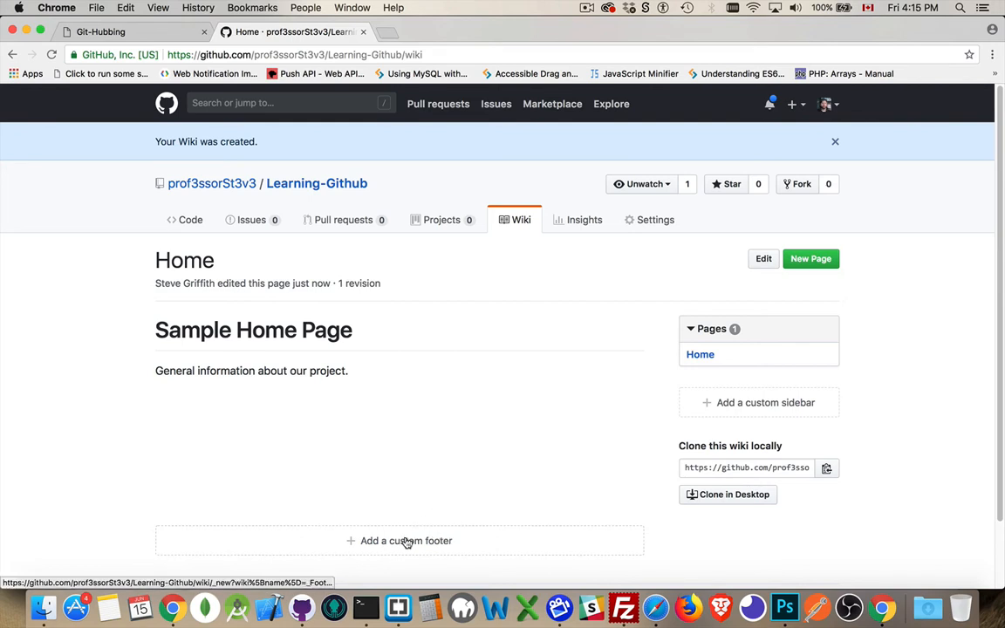
click(399, 541)
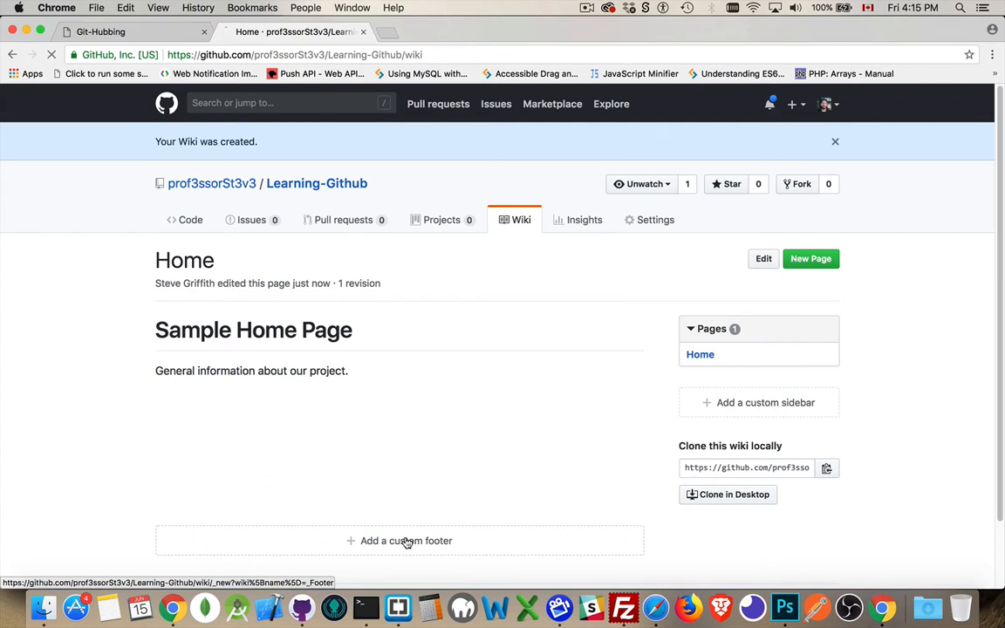
- Write the footer 'This is the footer.' and save it with the message 'initial footer'
click(400, 541)
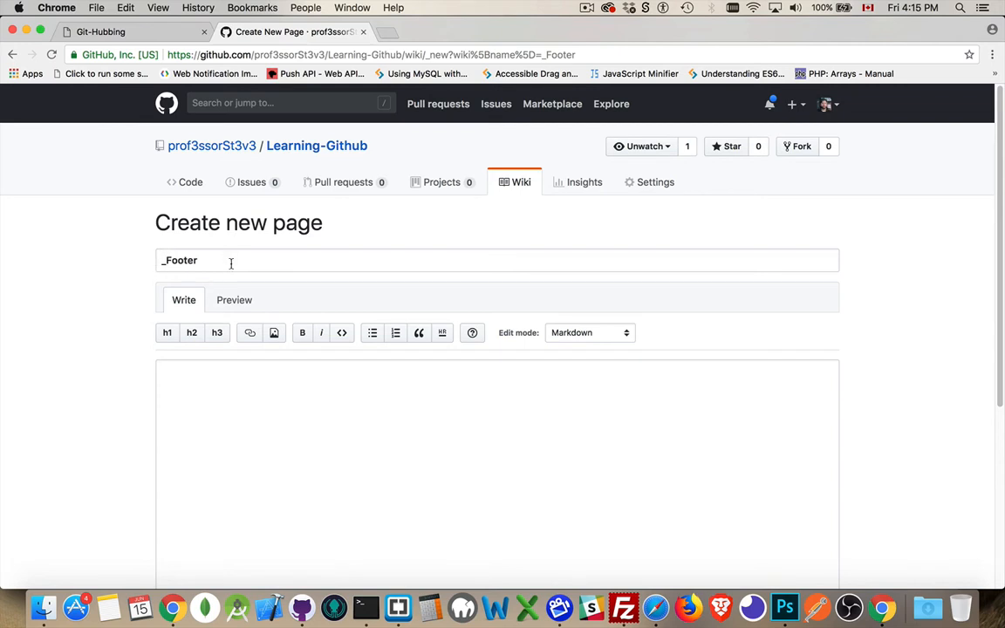
mouse_move(534, 410)
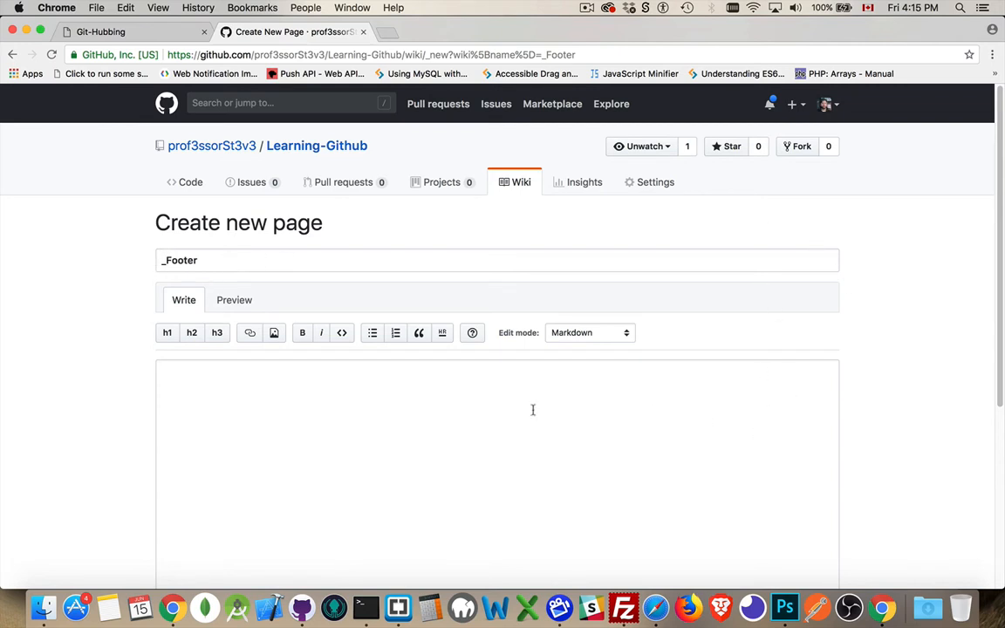
text(This is)
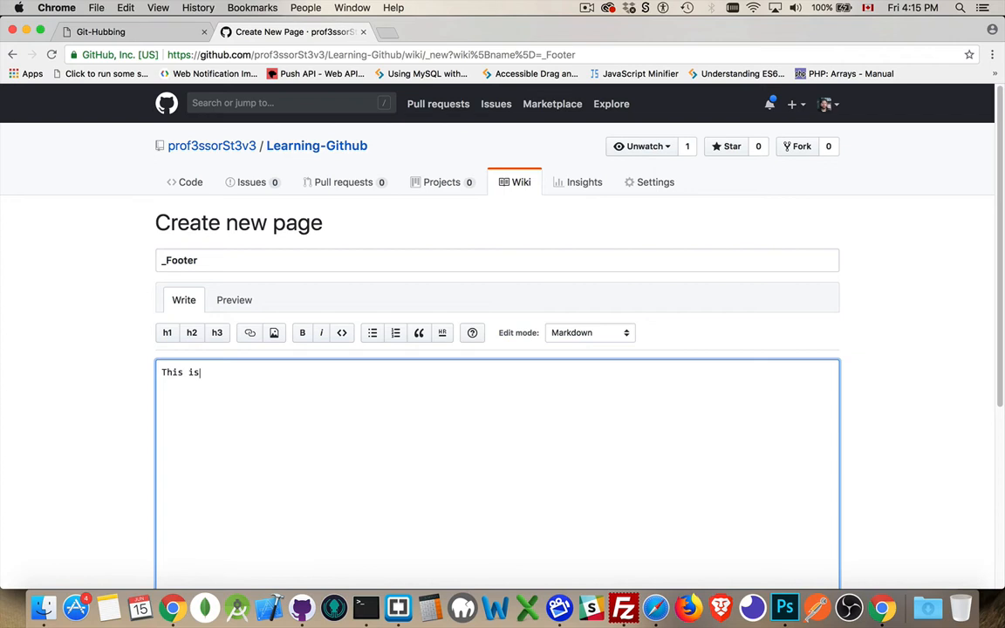
text(the footer.)
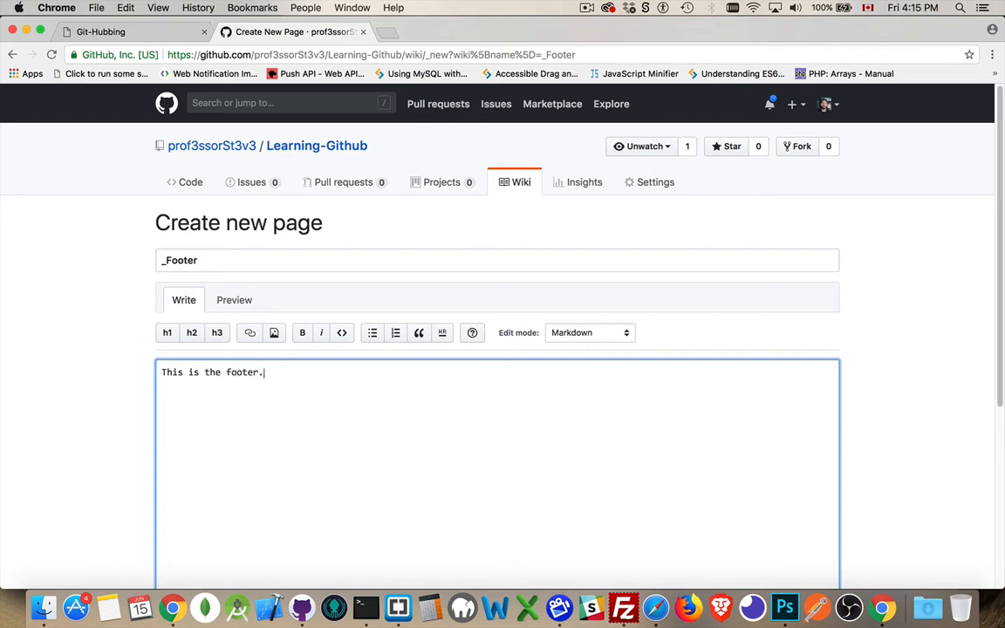
scroll(down, 3)
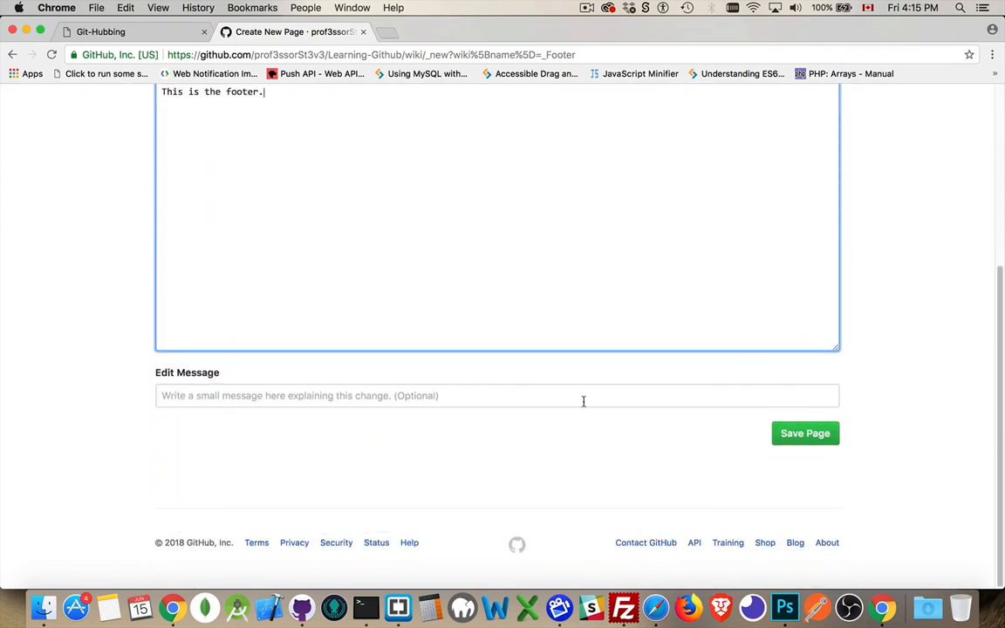
text(initial footer)
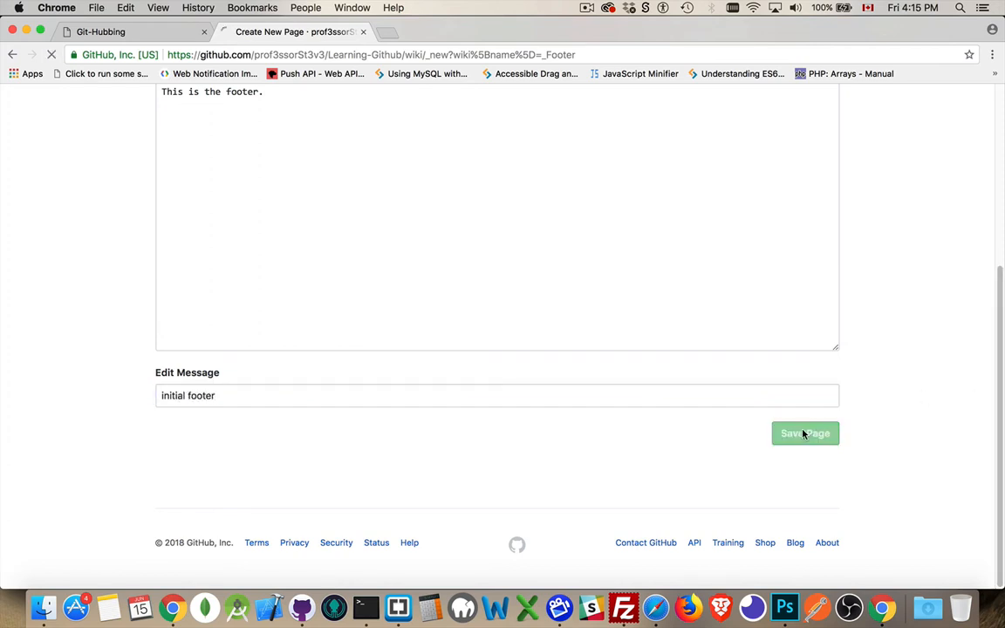
click(803, 433)
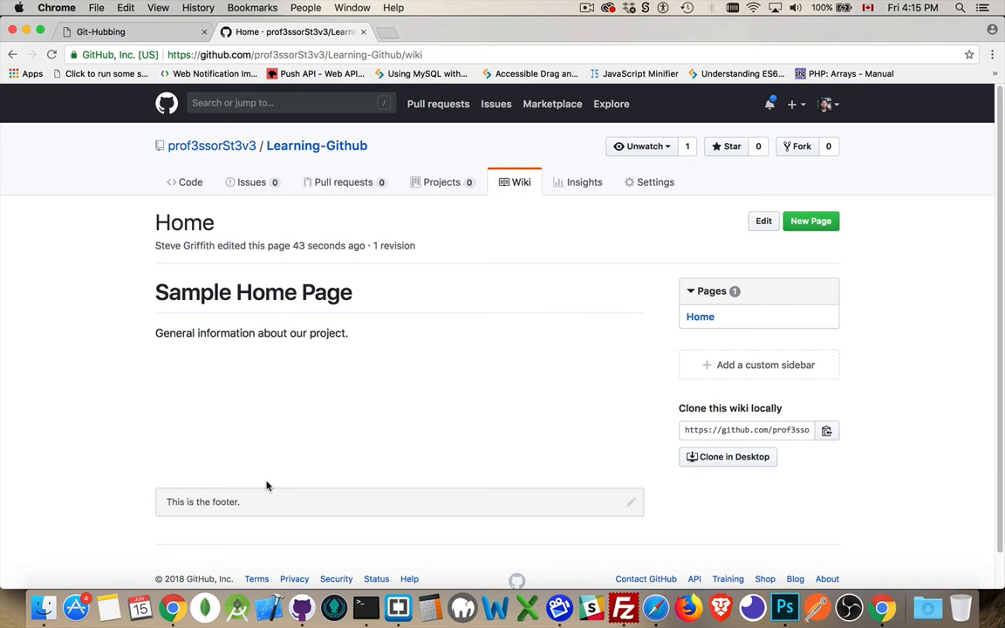
mouse_move(441, 373)
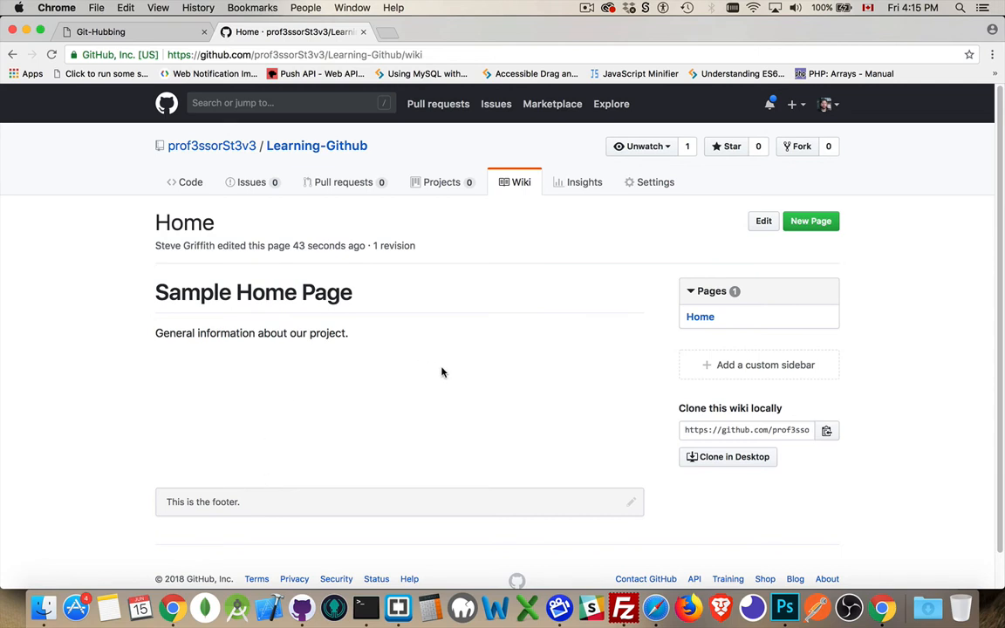
mouse_move(810, 220)
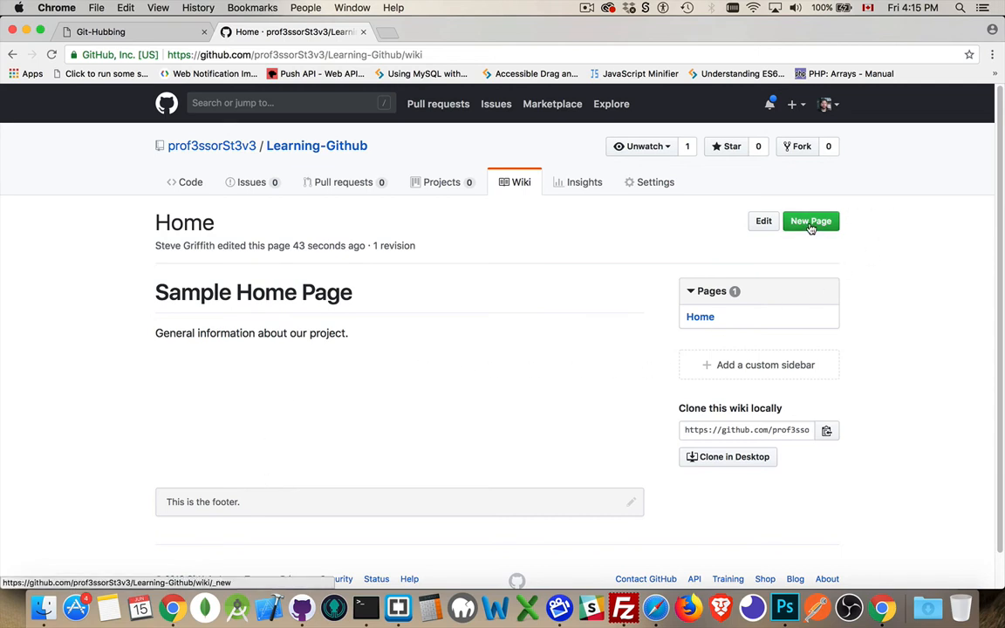
- Create a new wiki page and title it 'Some Other Feature'
click(810, 220)
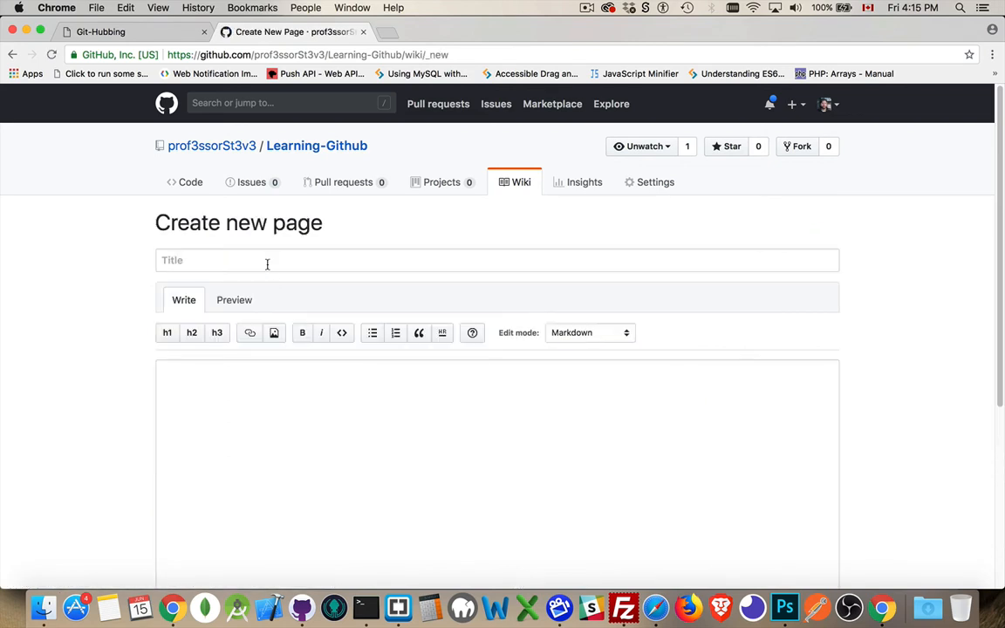
text(Some)
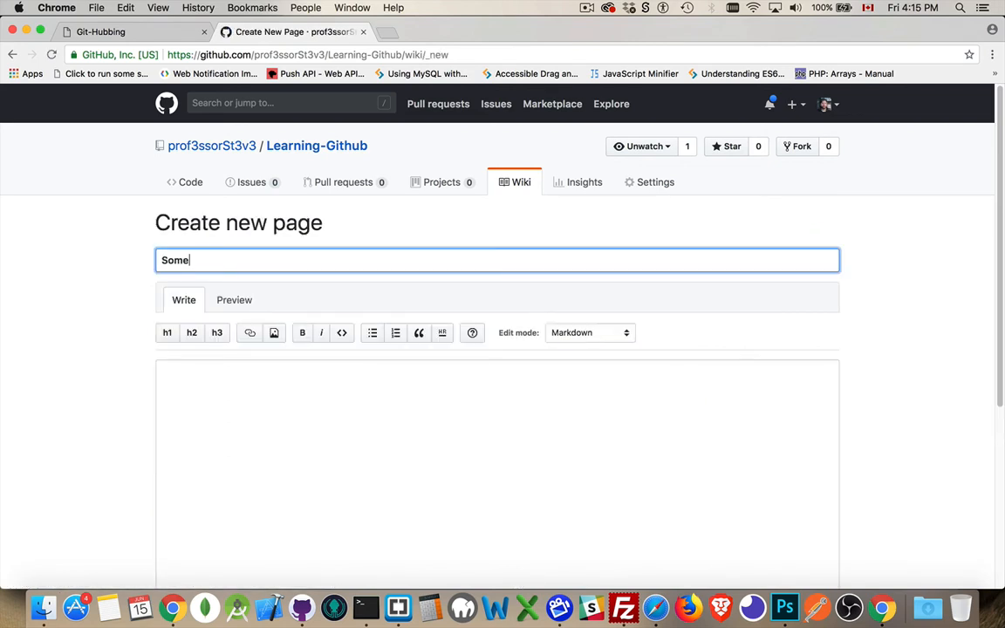
text(Other Feature)
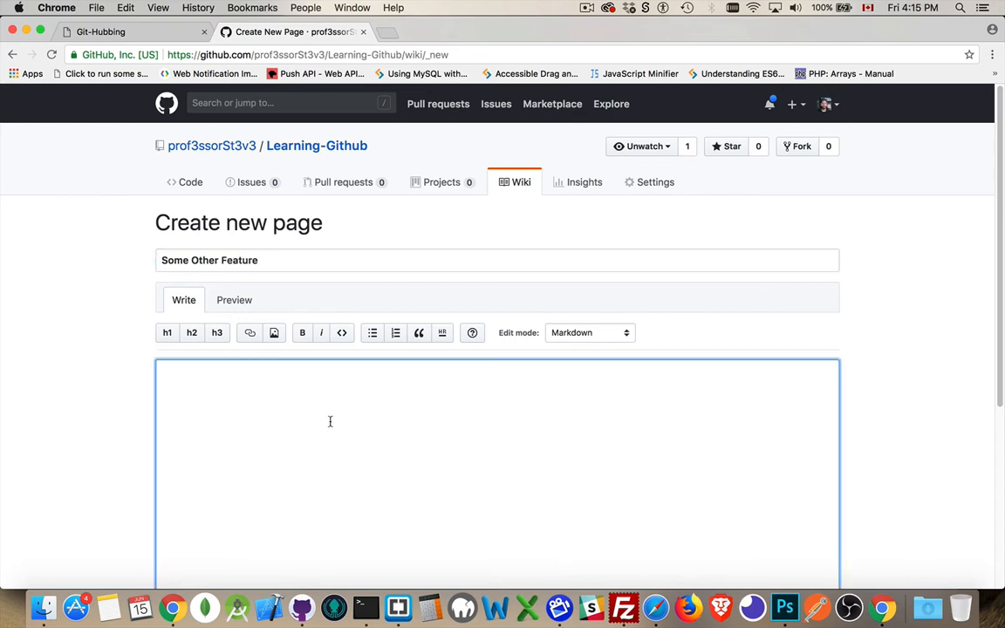
scroll(down, 3)
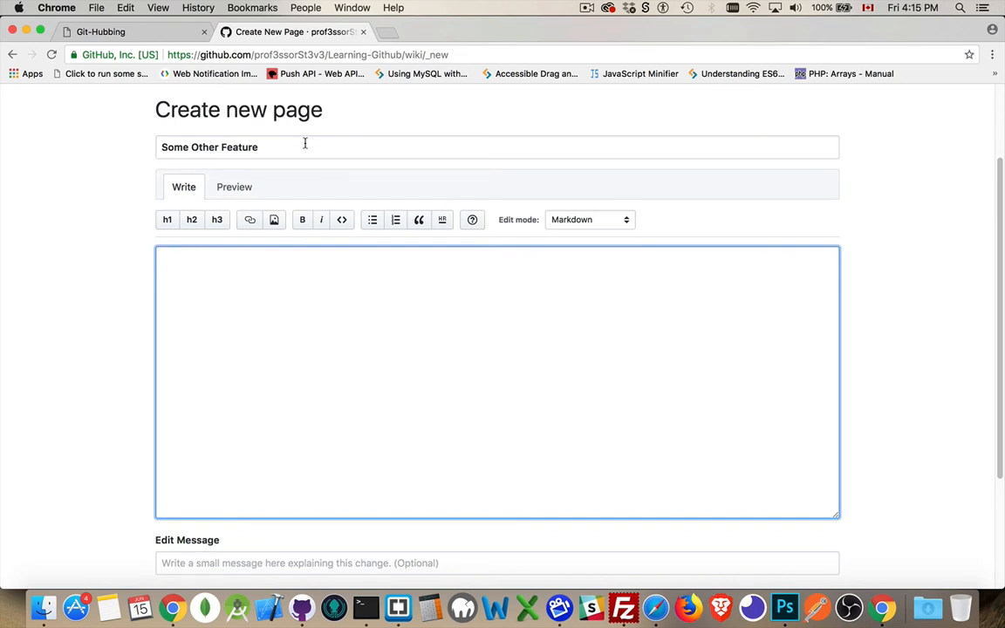
mouse_move(223, 340)
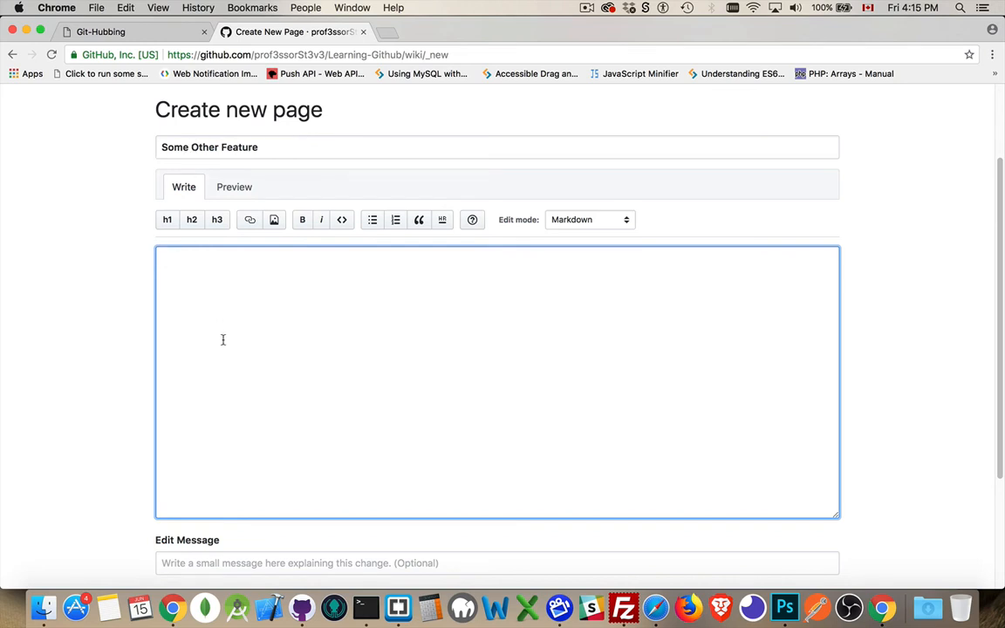
- Write 'We can add any Markdown `code` and **IMPORTANT** things.' and save the page
text(S)
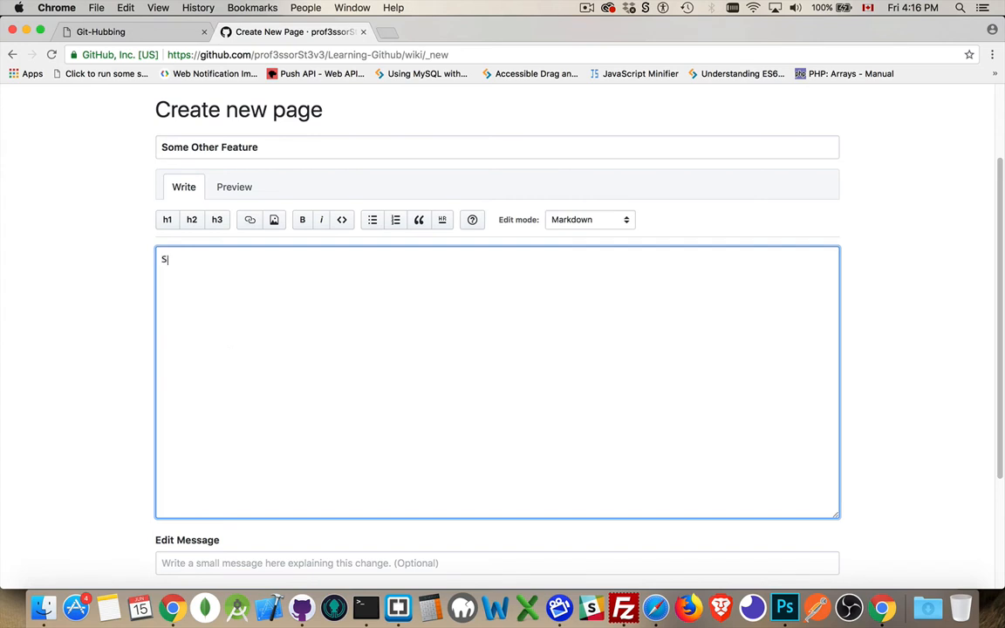
text(We can)
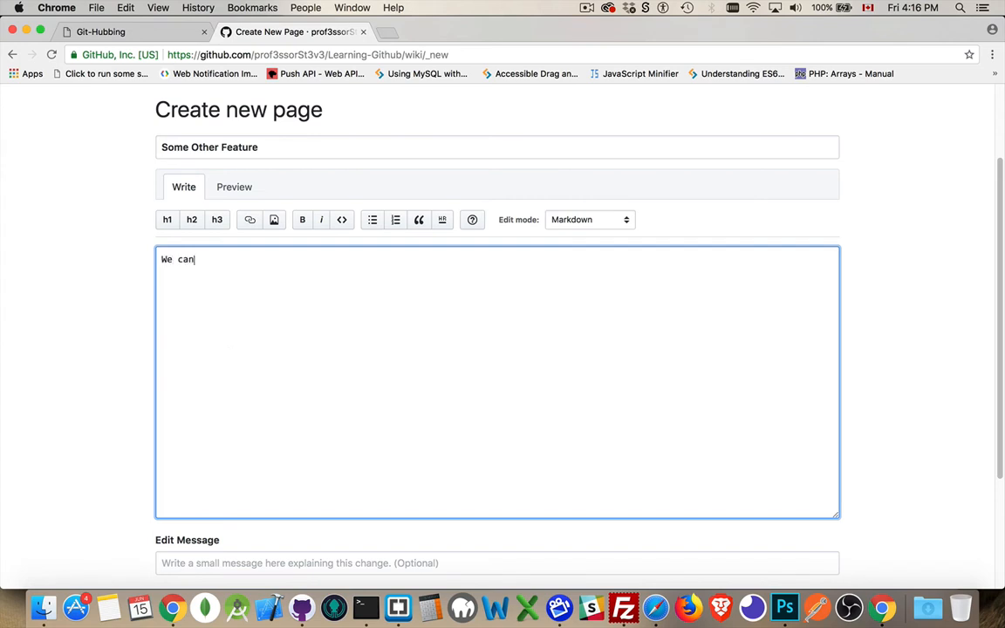
text(add any)
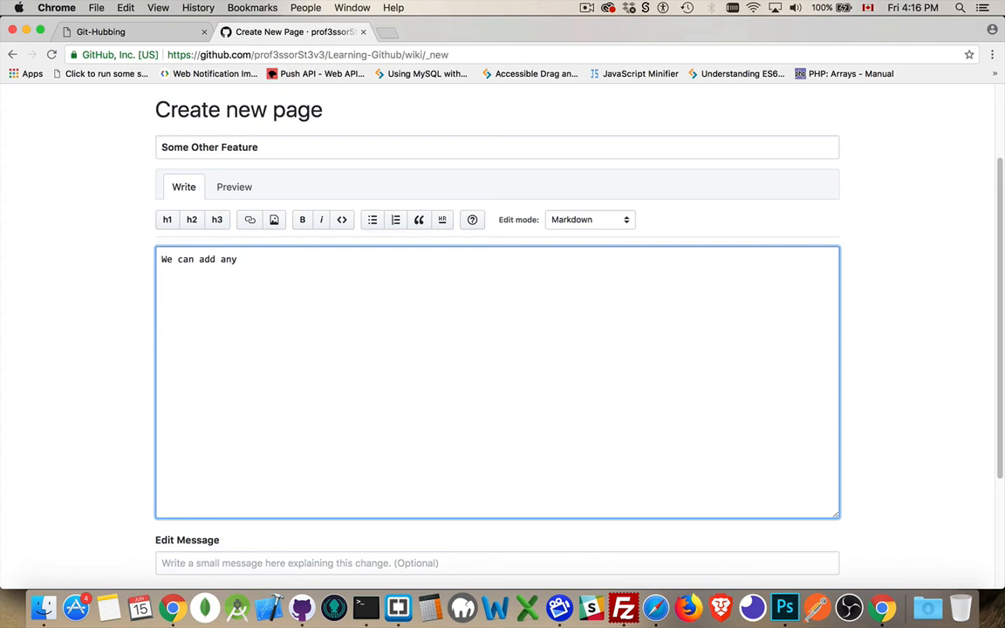
text(Markdown)
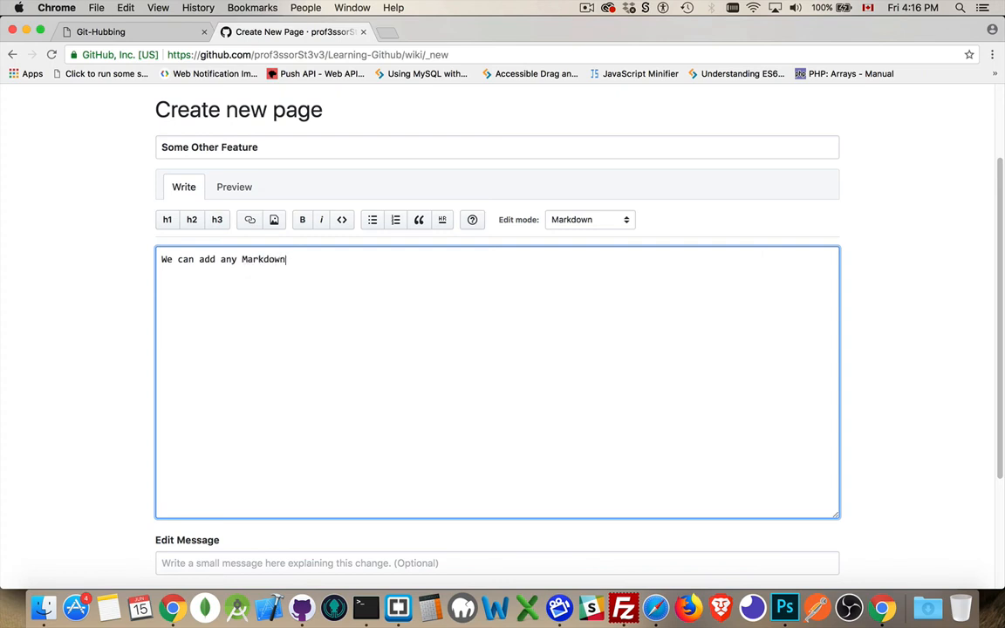
text(`code)
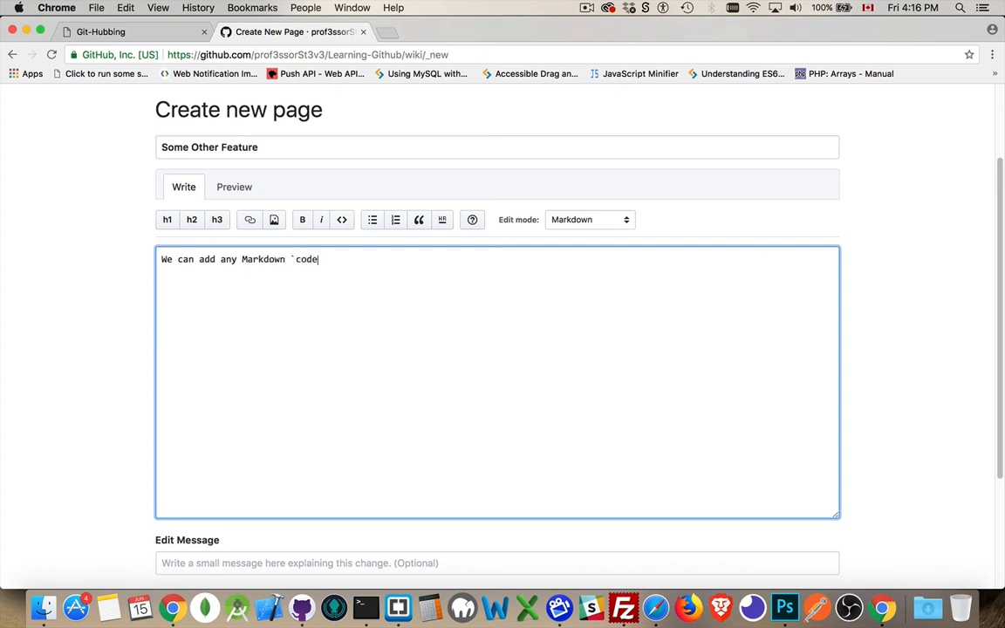
text(`)
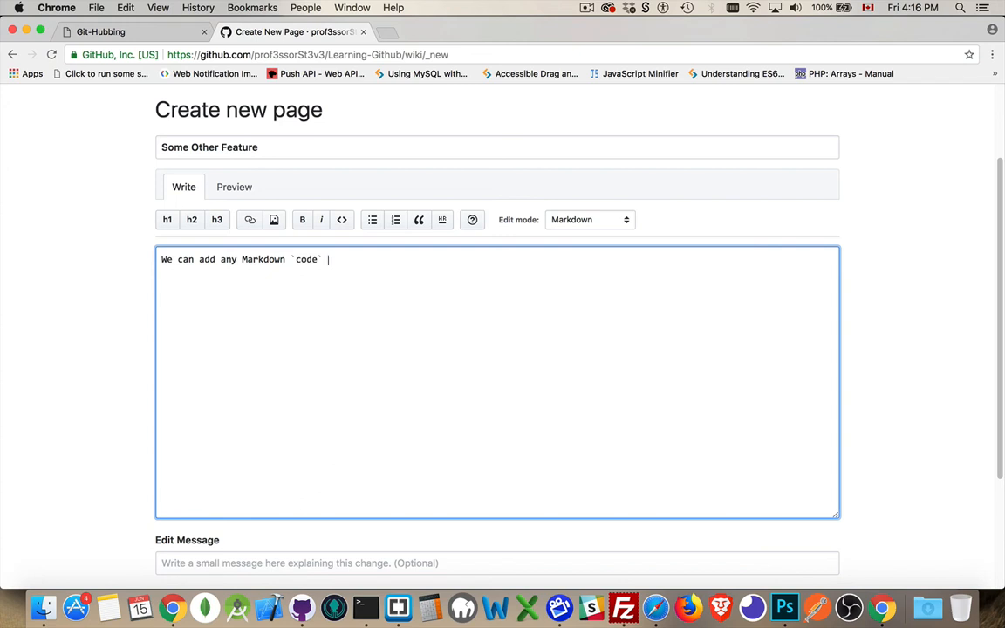
text(and)
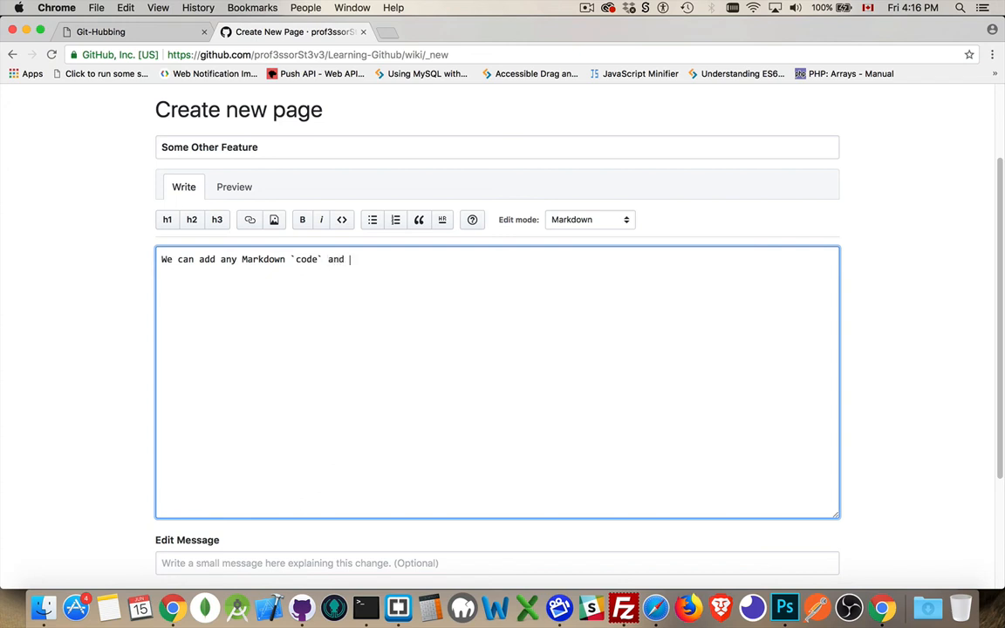
text(**I)
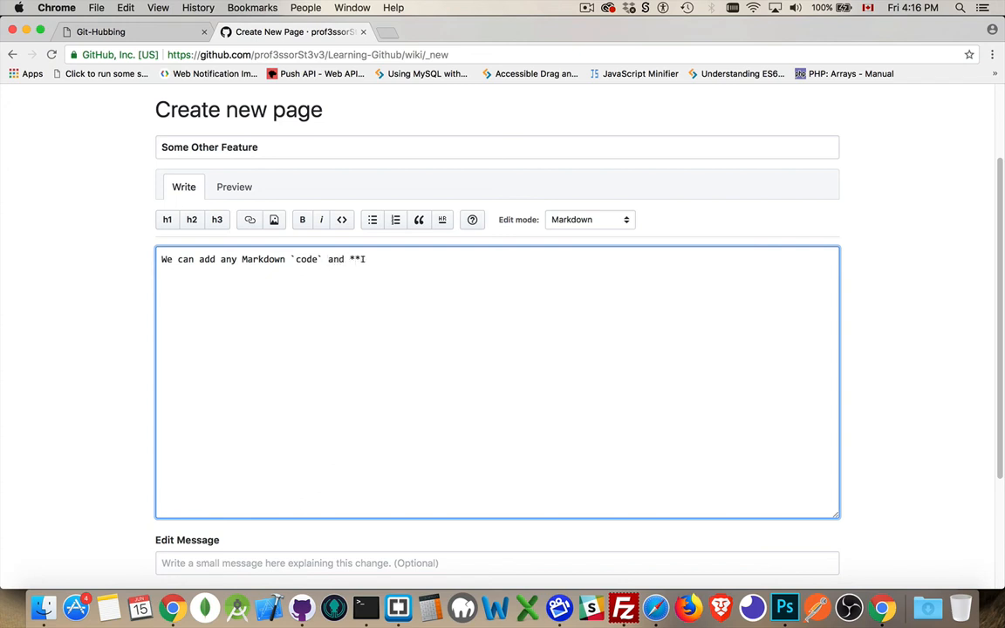
text(MPORTANT**)
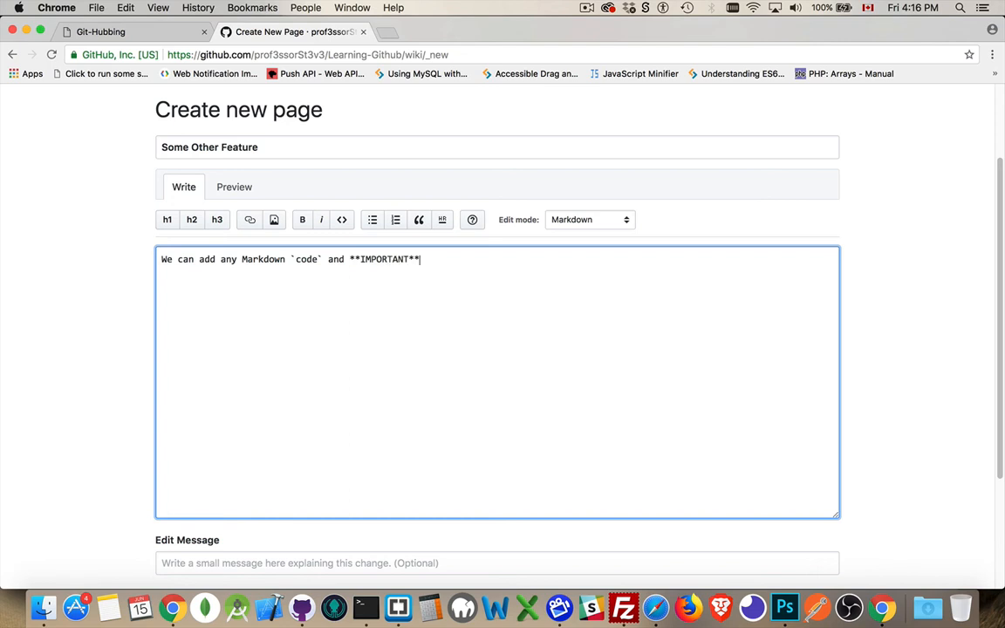
text(things.)
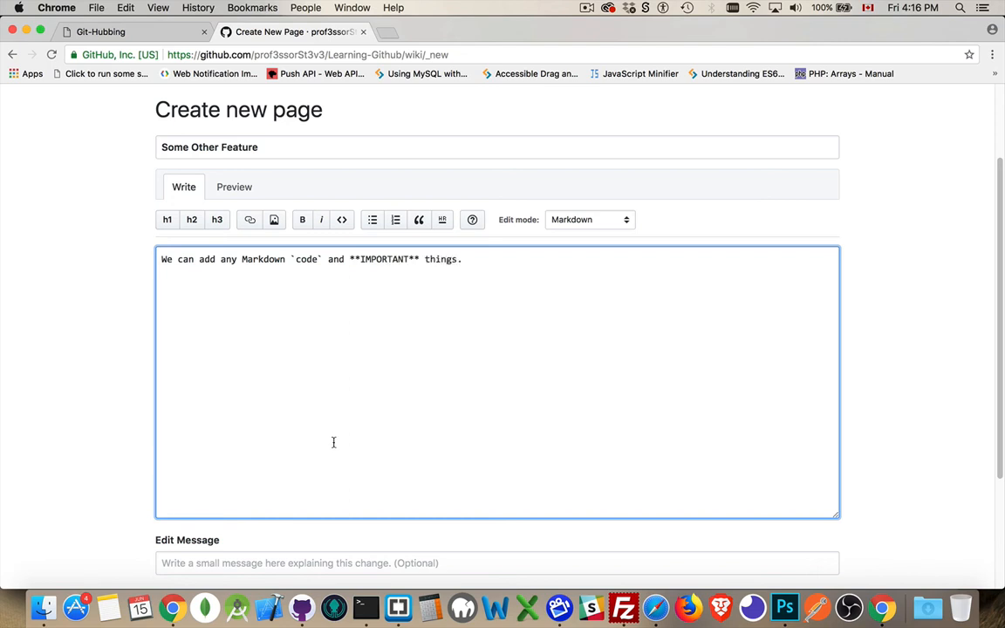
scroll(down, 3)
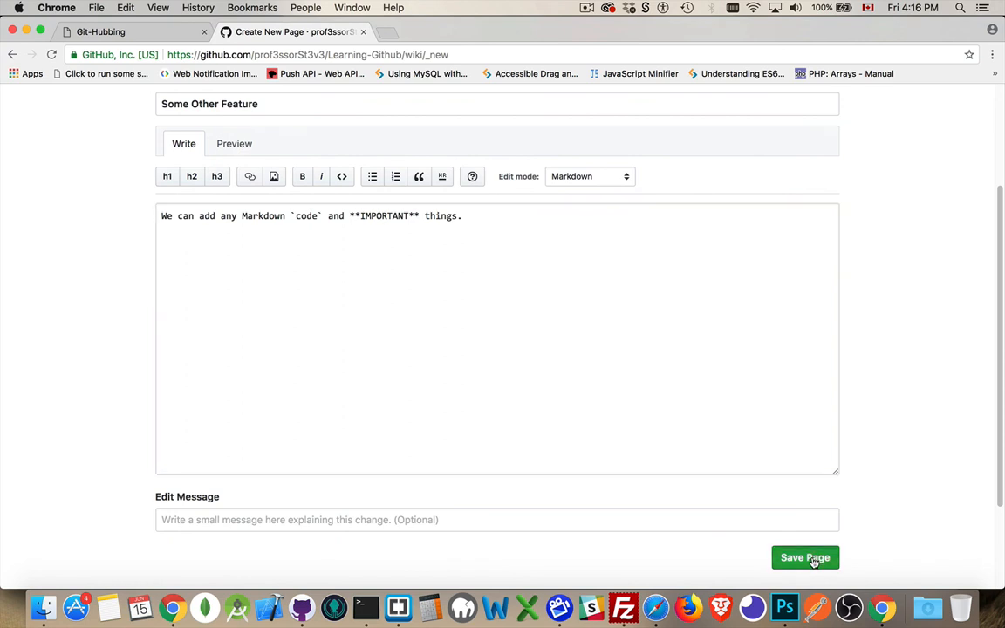
click(804, 558)
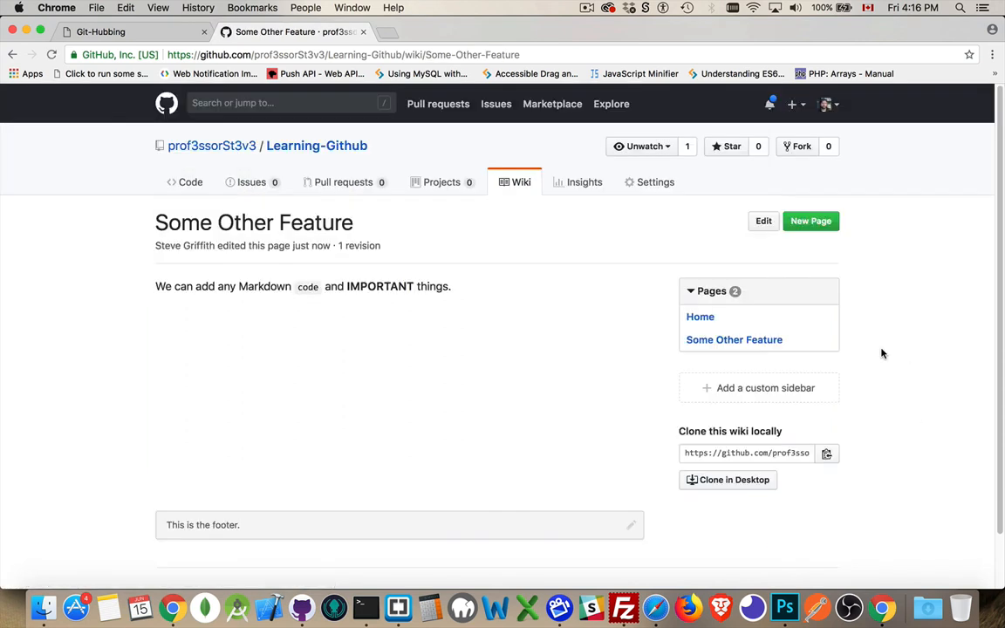
mouse_move(468, 405)
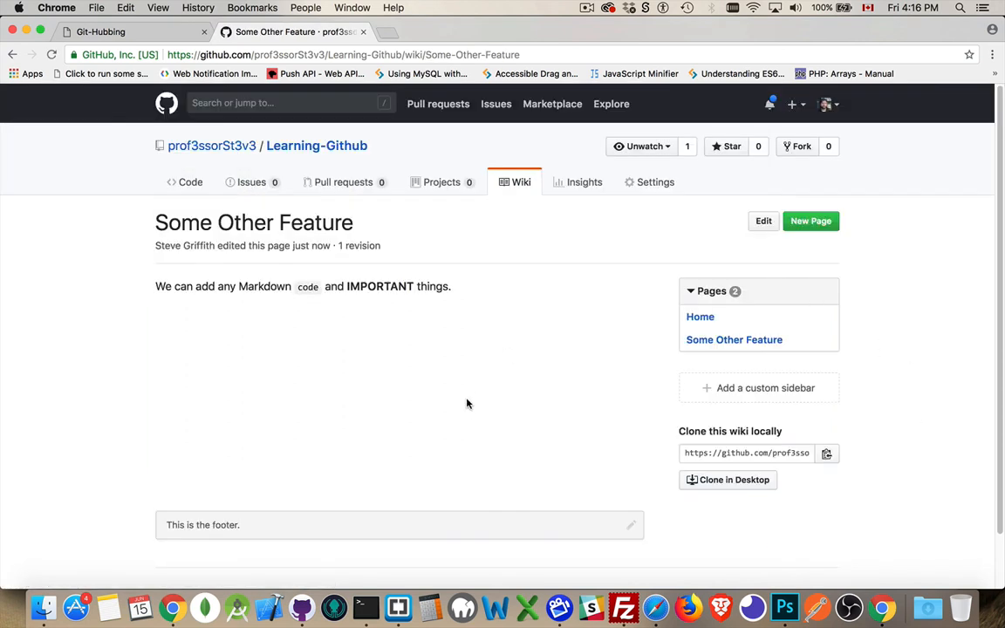
mouse_move(283, 359)
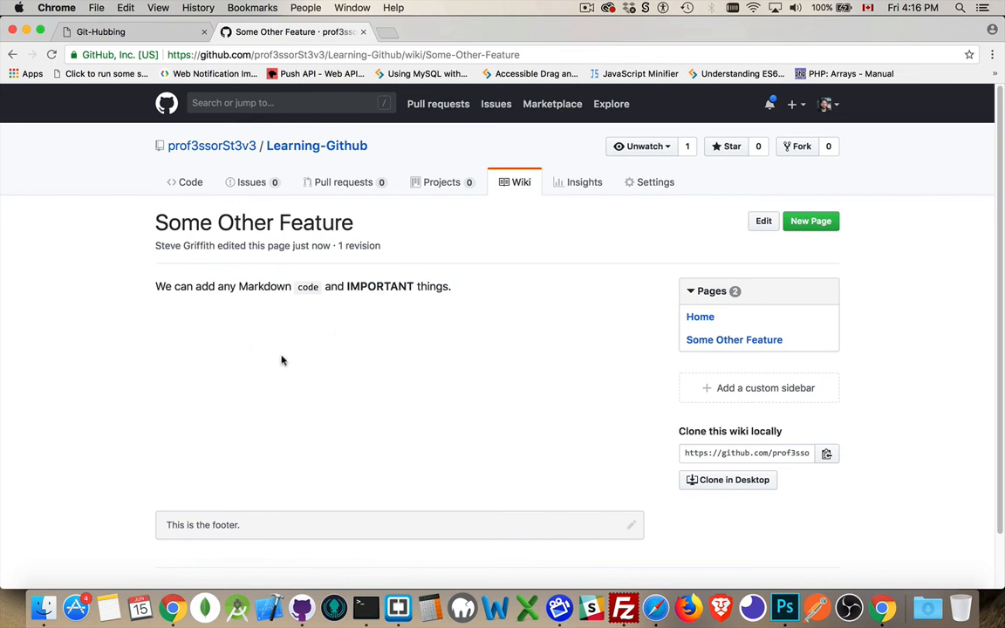
mouse_move(733, 338)
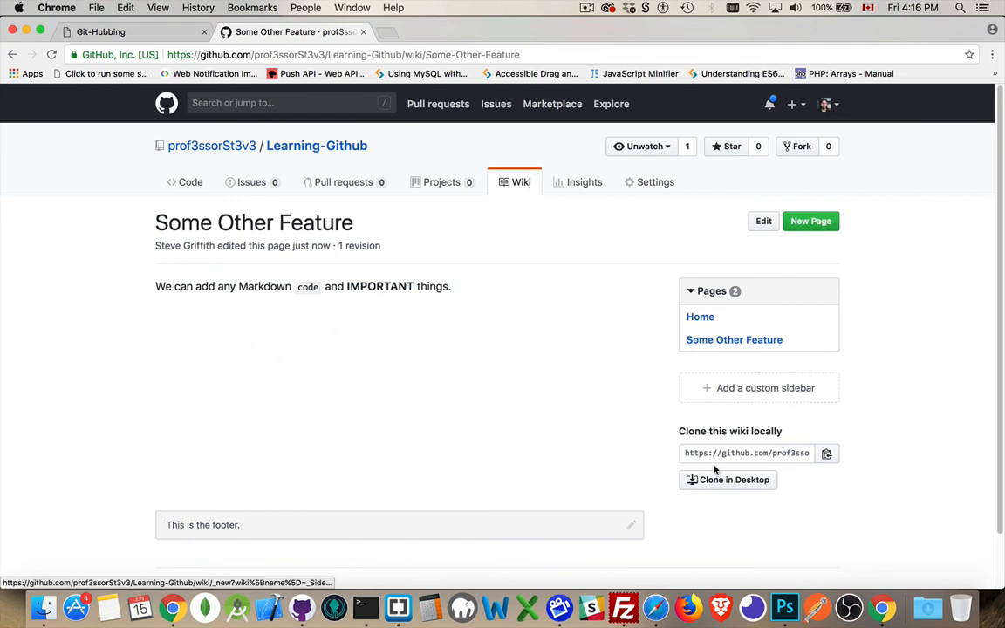
mouse_move(699, 318)
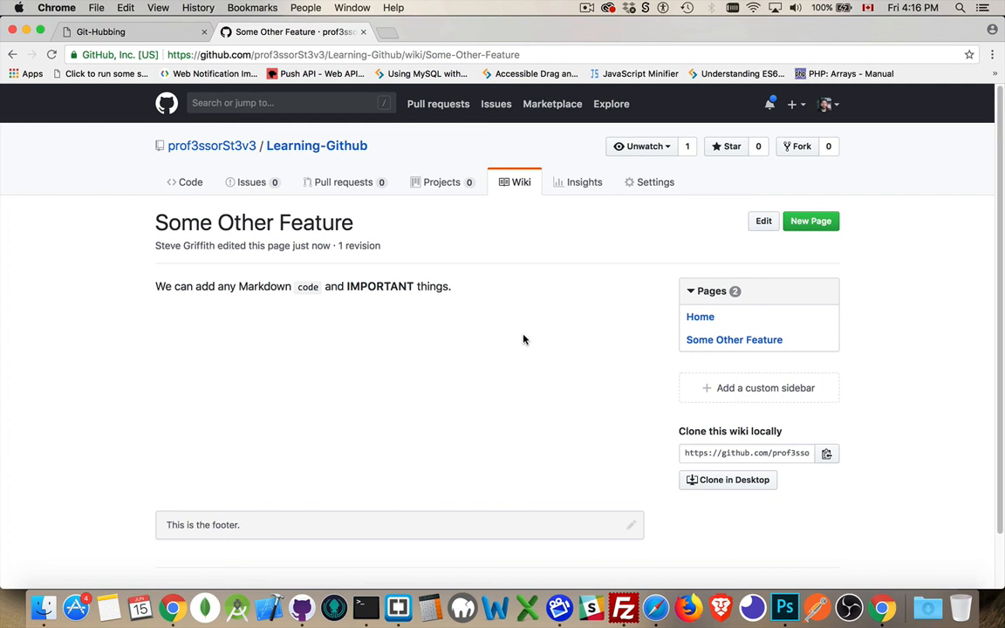
mouse_move(519, 238)
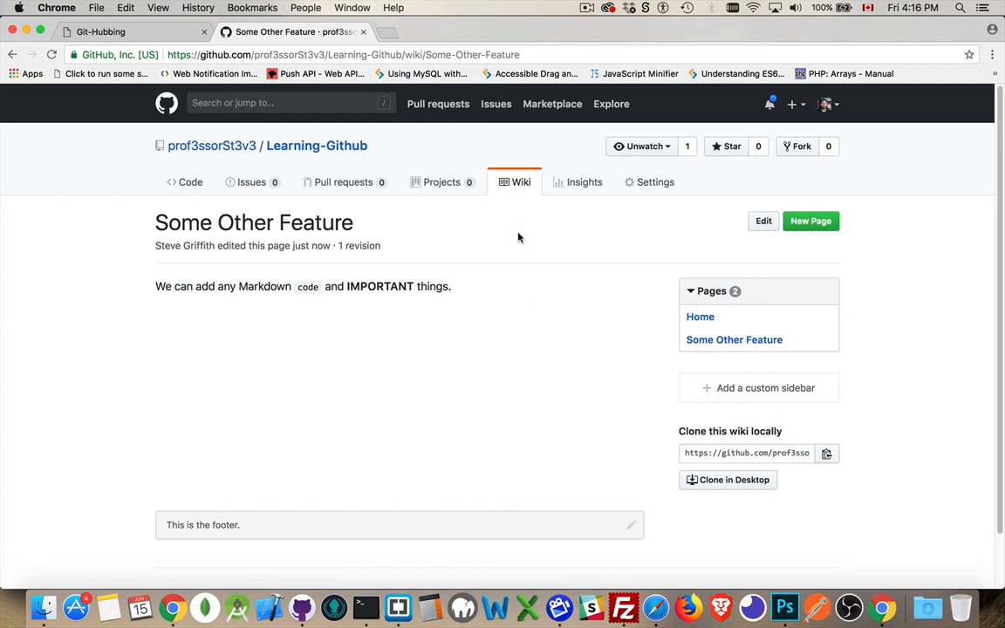
mouse_move(523, 244)
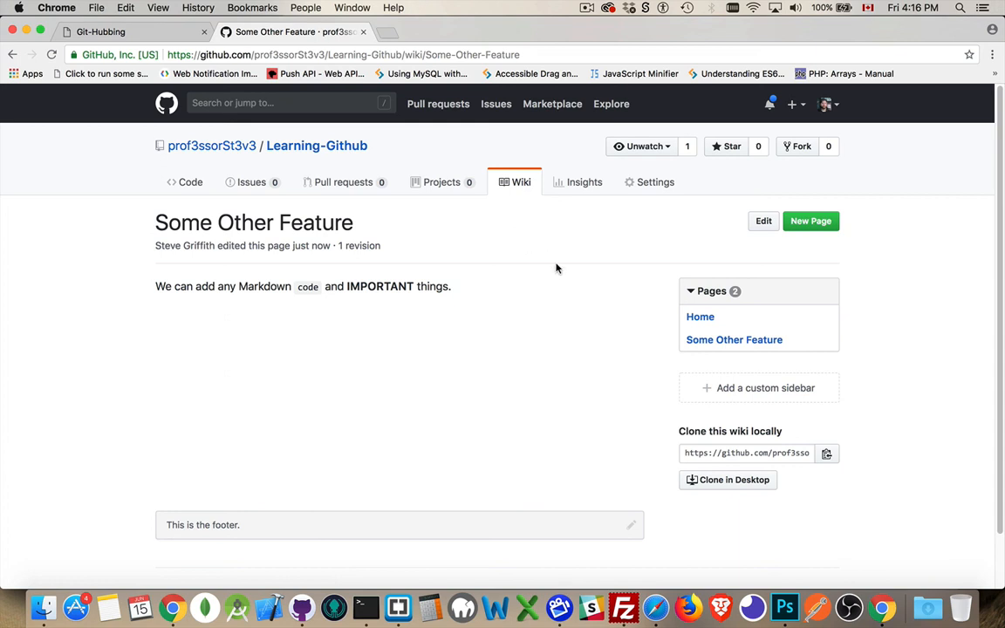
mouse_move(562, 265)
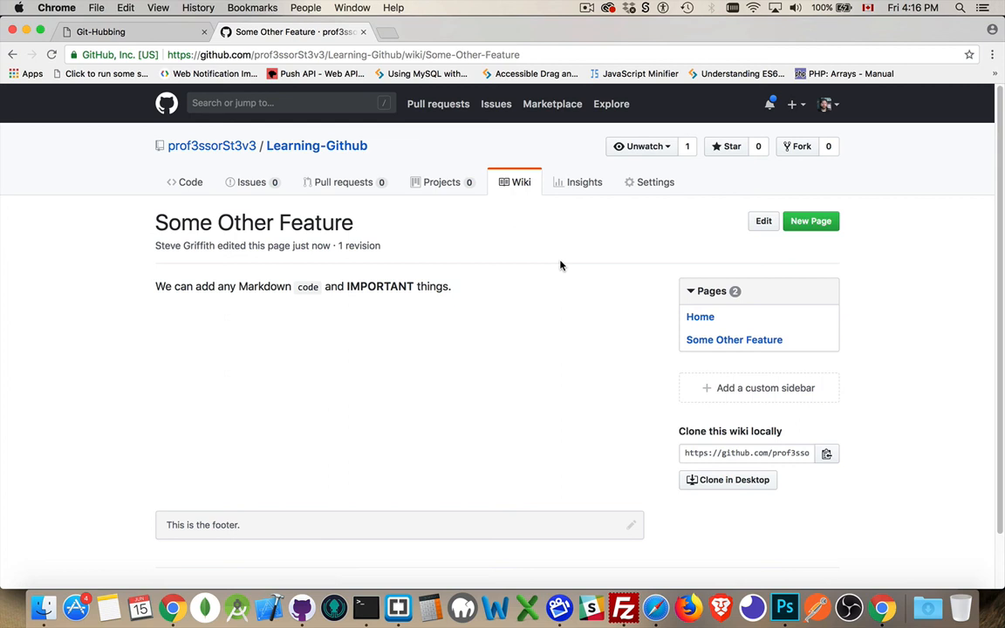